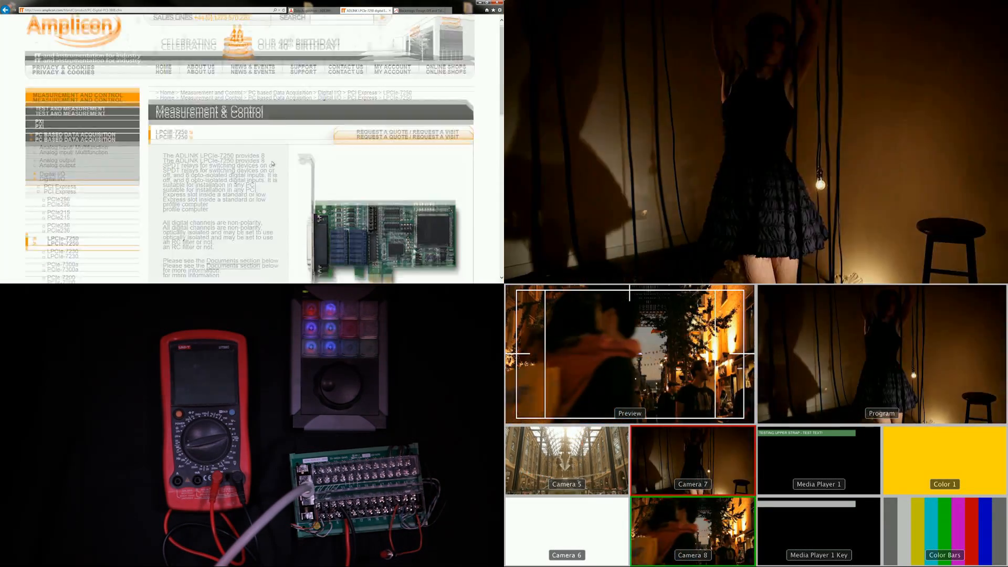
Step: View the Holdan Blackmagic GPI and Tally Interface product page and scroll its details
click(430, 193)
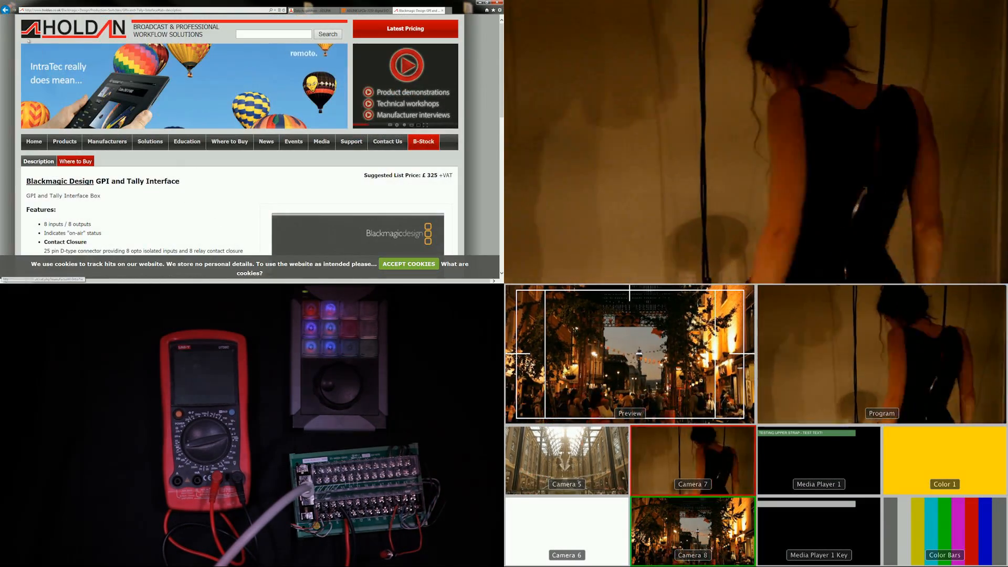
scroll(down, 3)
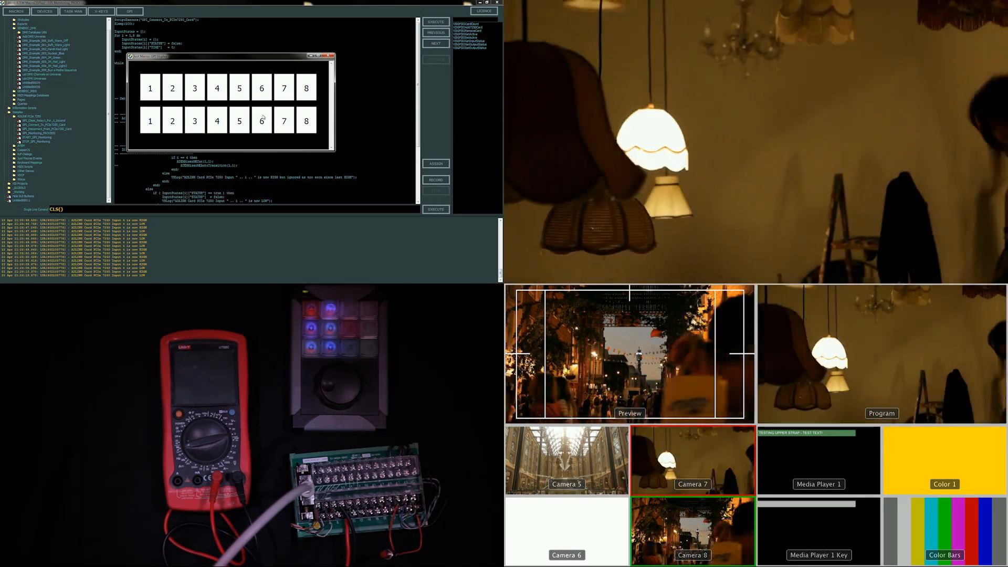
click(260, 121)
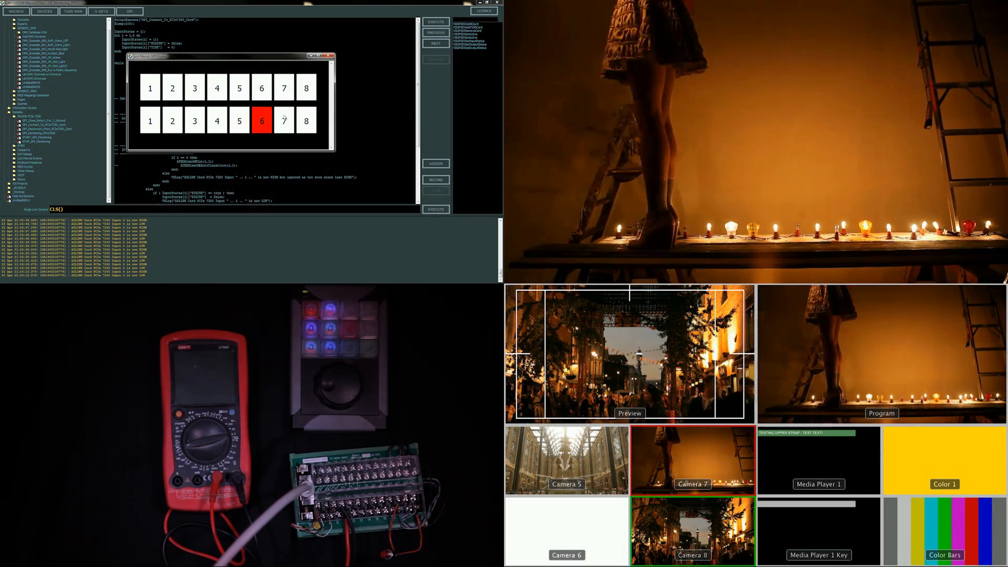
click(284, 120)
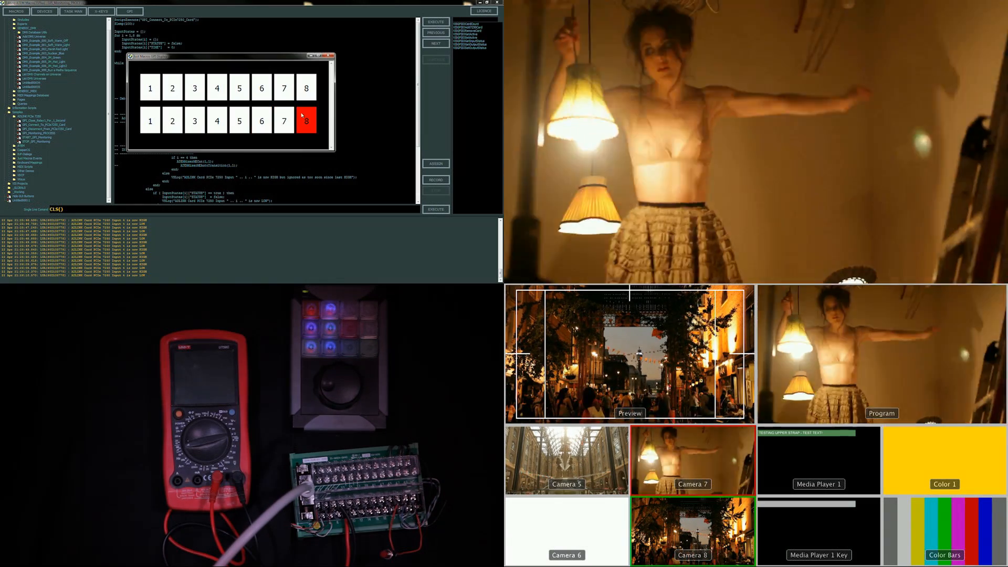
click(306, 121)
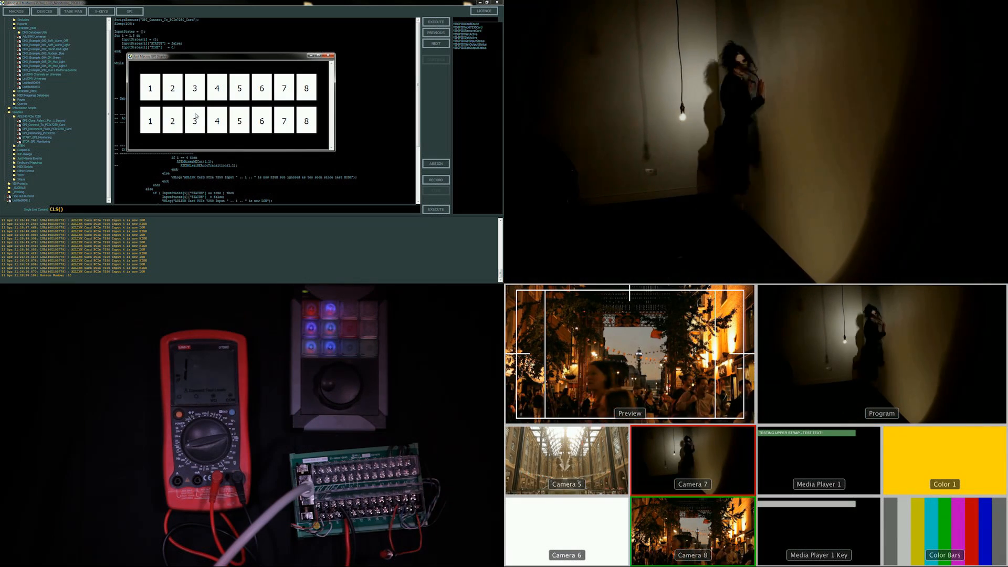
click(195, 121)
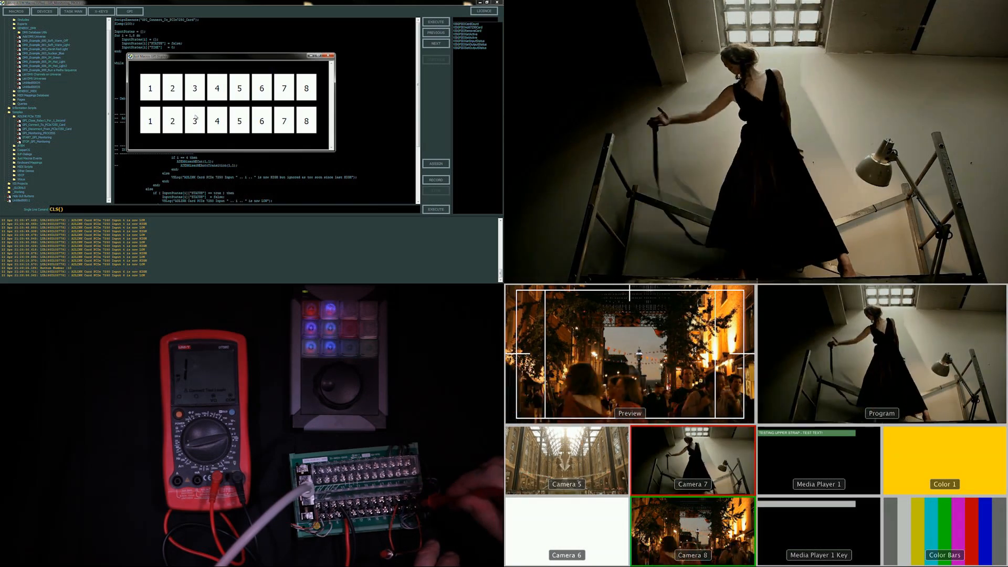
click(261, 87)
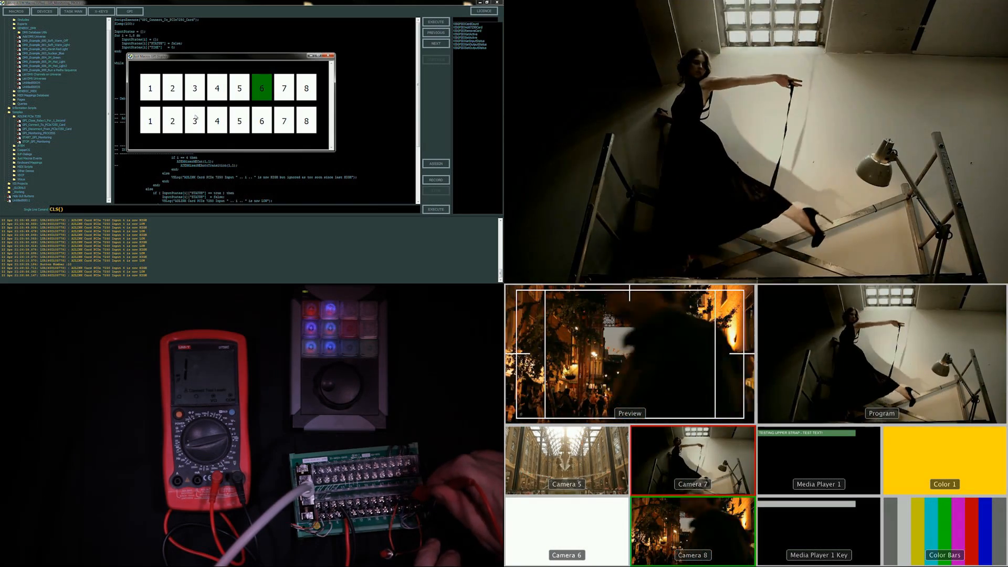
click(261, 88)
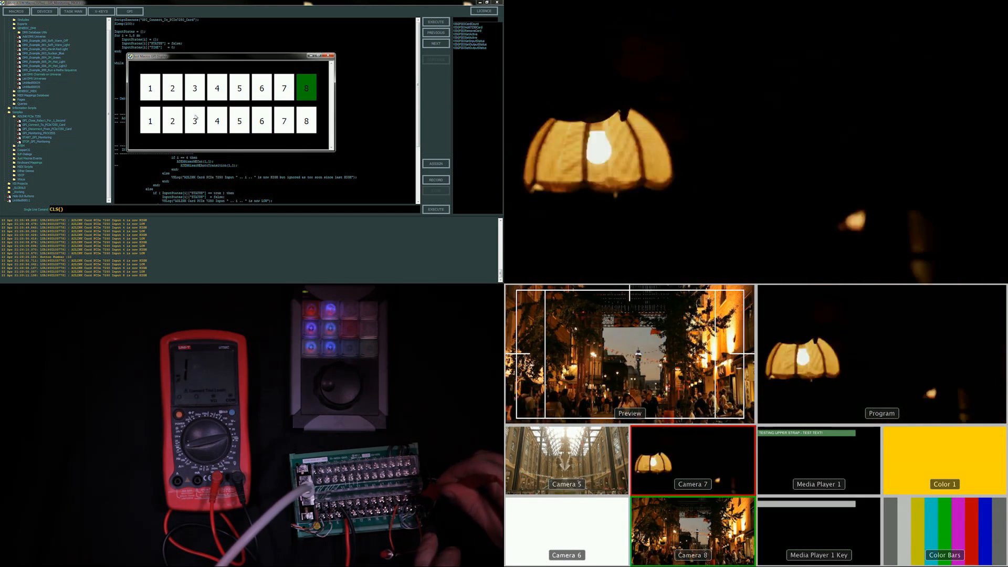
click(305, 88)
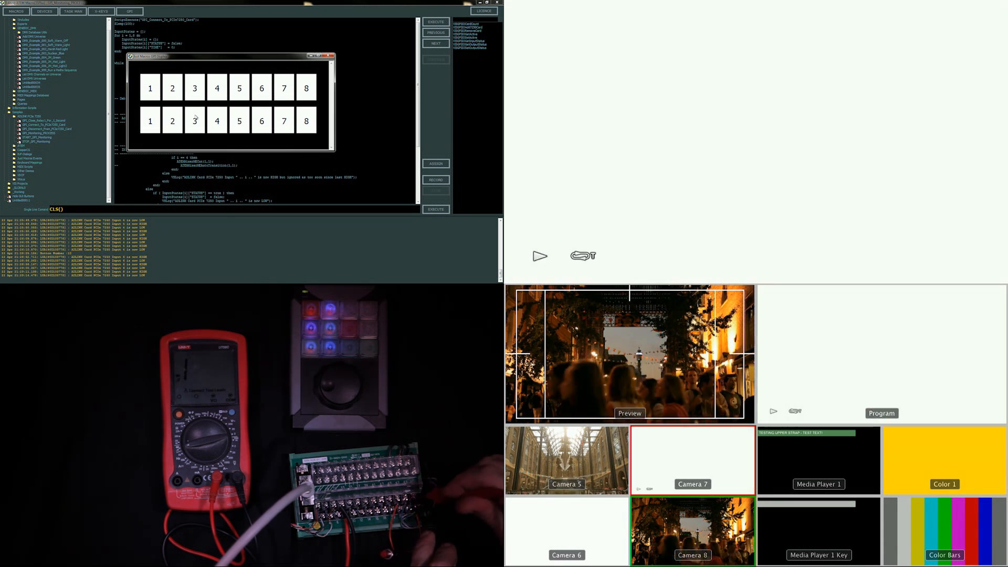
click(306, 88)
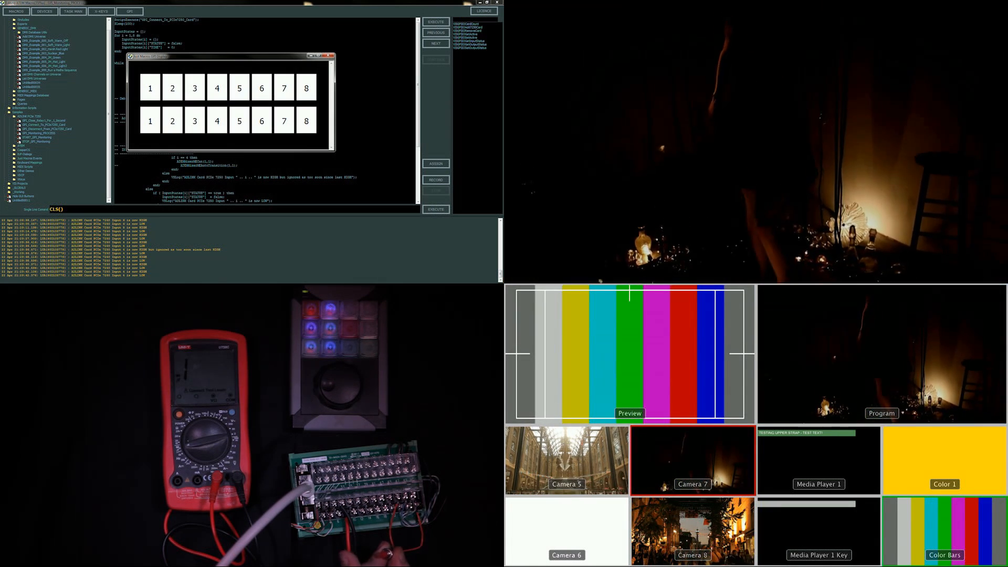
click(216, 88)
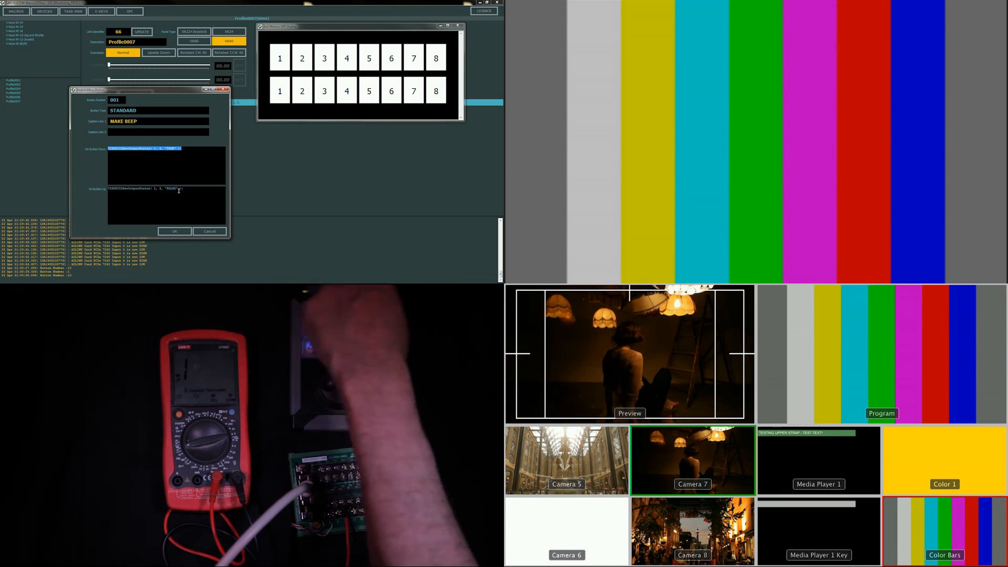
Step: Review the MAKE BEEP button's On Button Down/Up scripts and cancel without saving
click(325, 90)
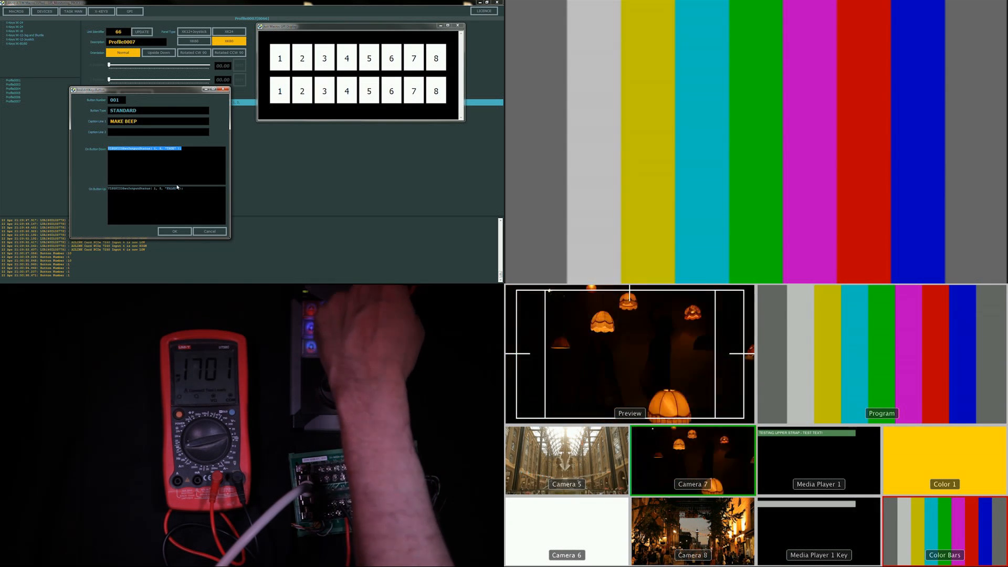
click(325, 91)
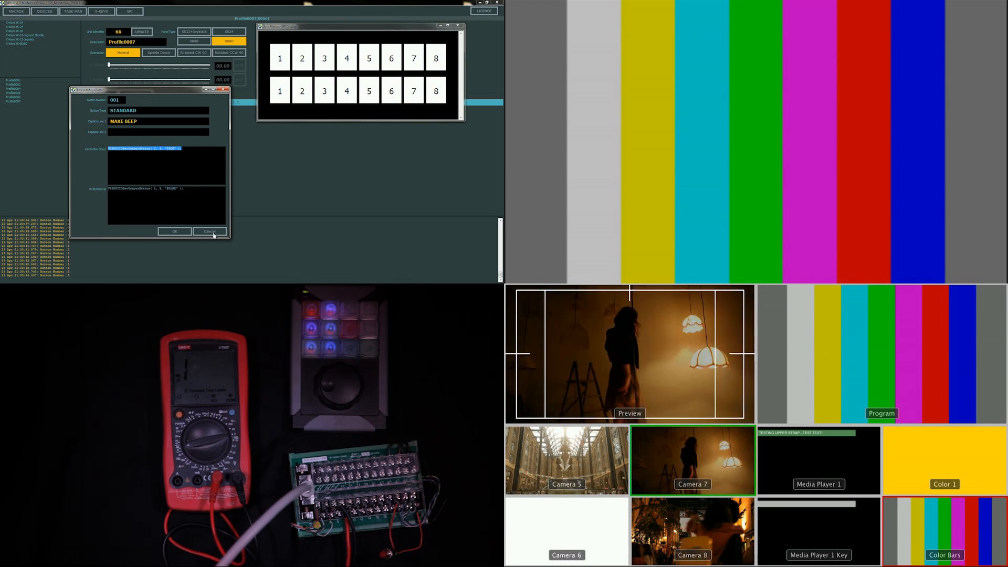
click(210, 231)
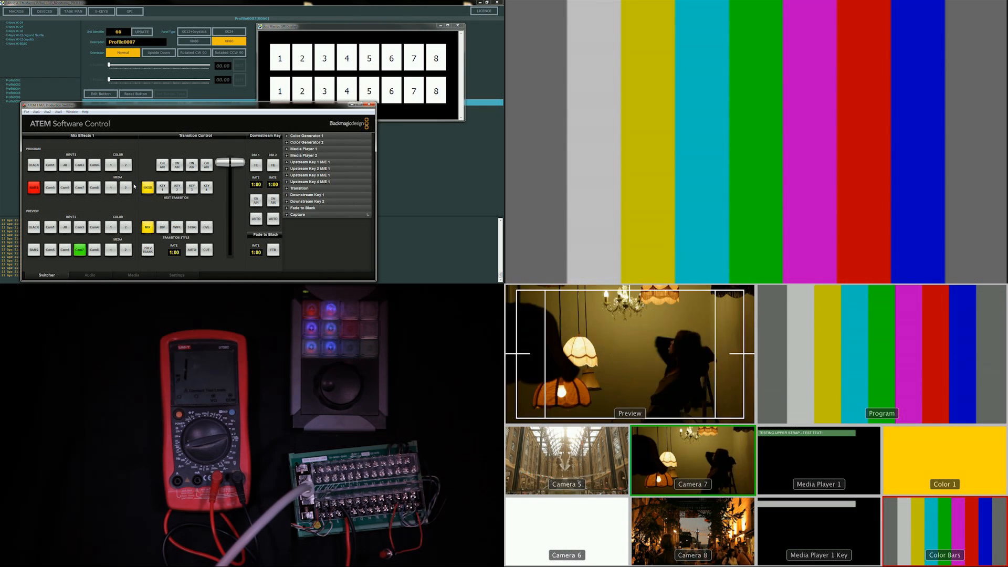
Step: Switch the program source on the ATEM switcher's Program bus
click(64, 187)
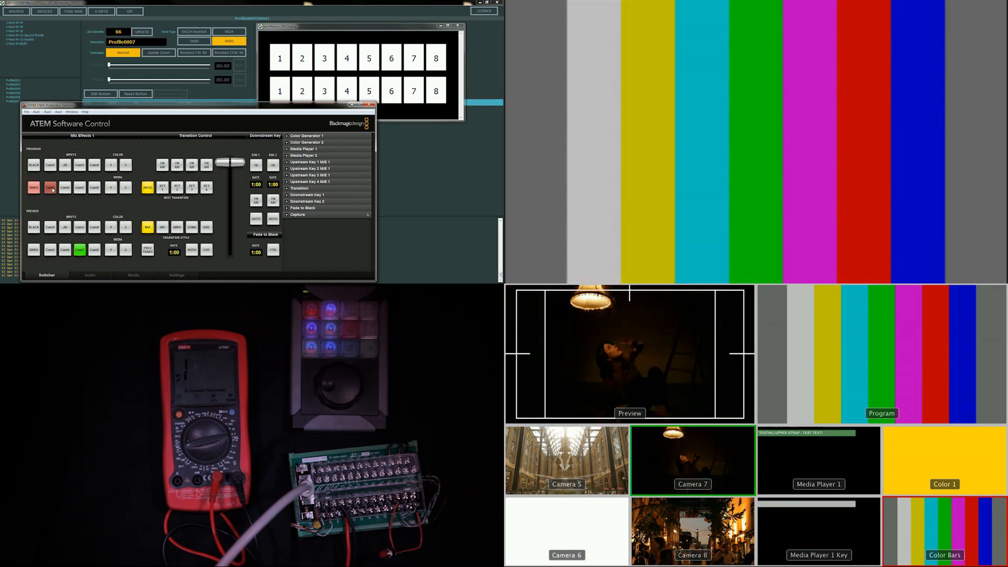
click(324, 91)
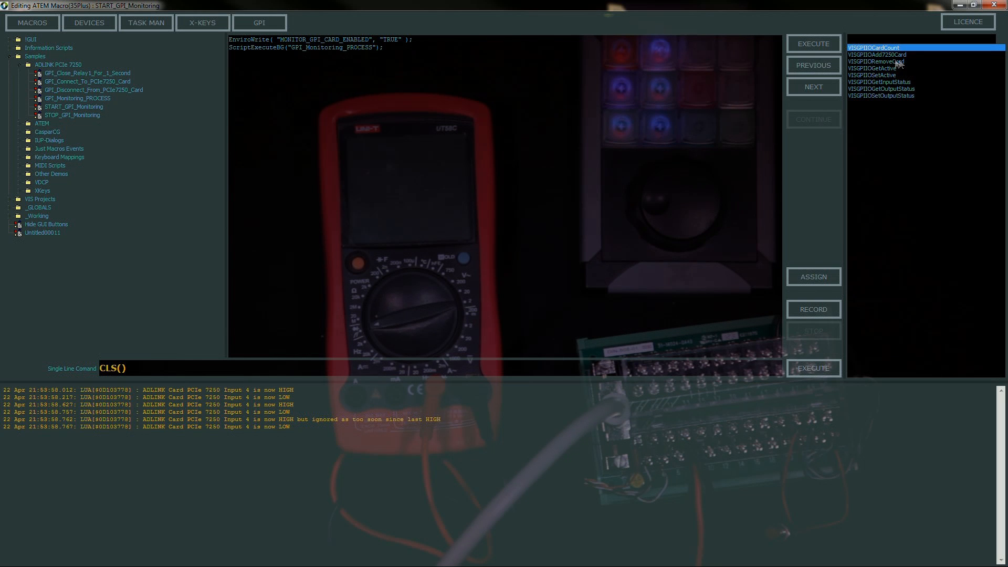
mouse_move(918, 103)
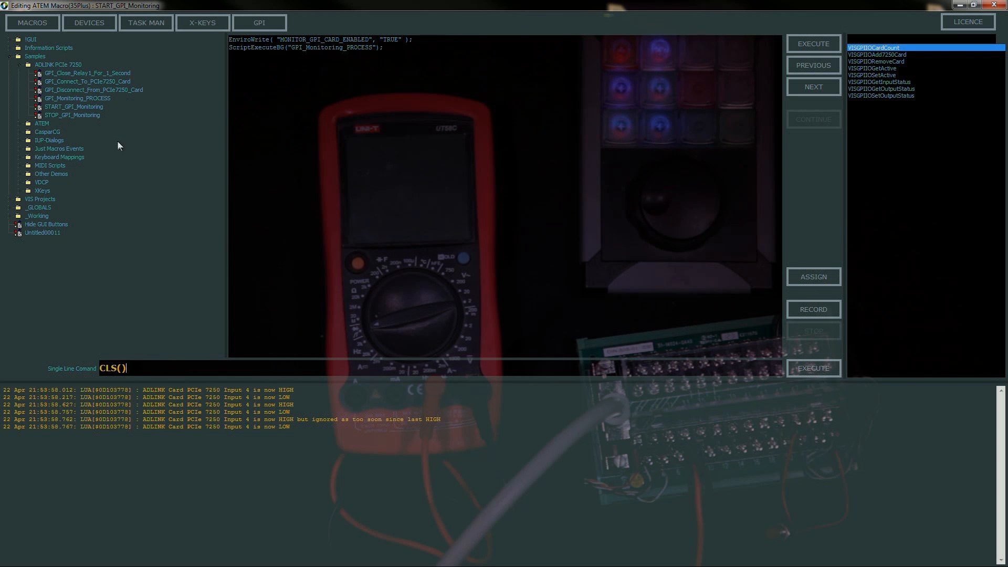
mouse_move(51, 121)
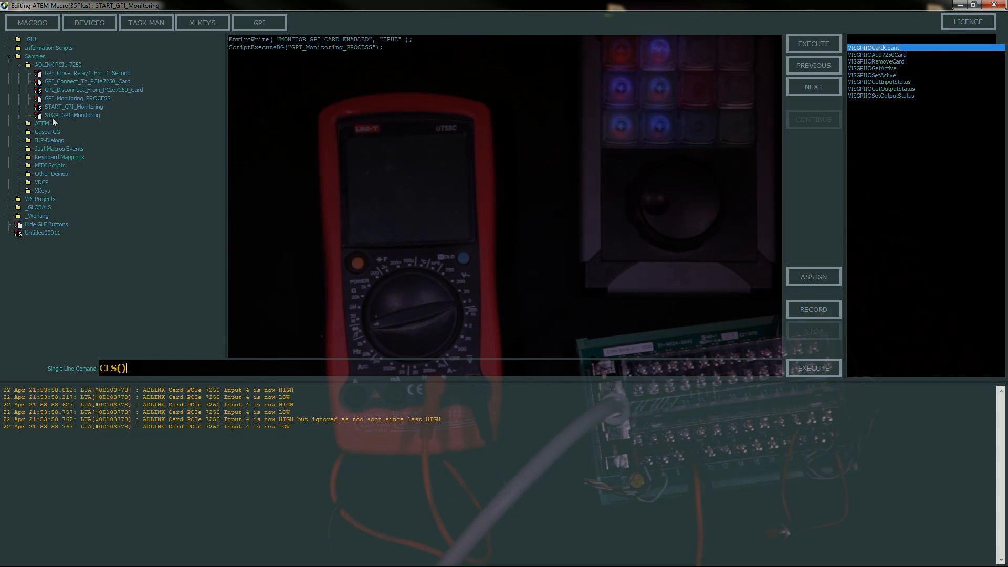
mouse_move(30, 75)
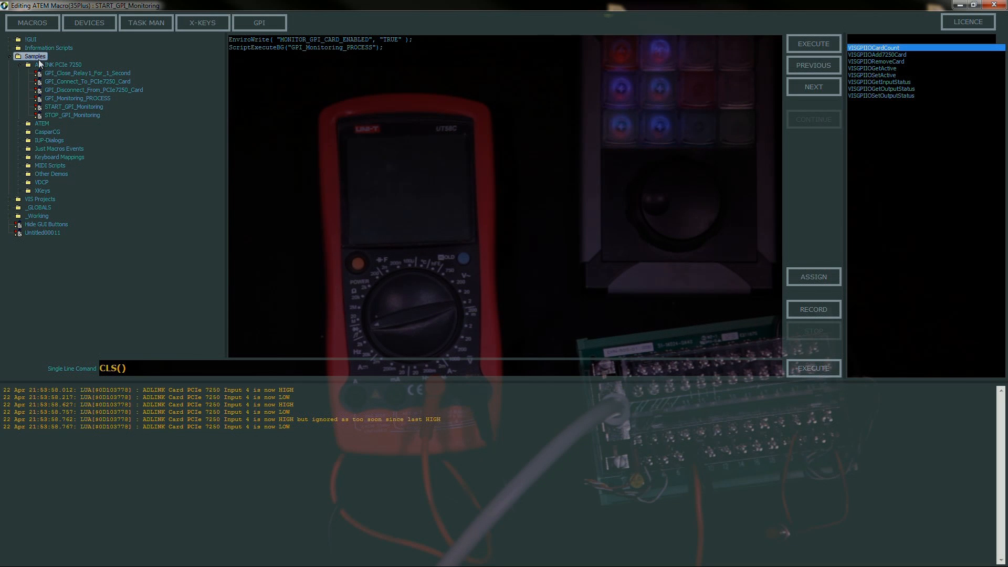
click(63, 64)
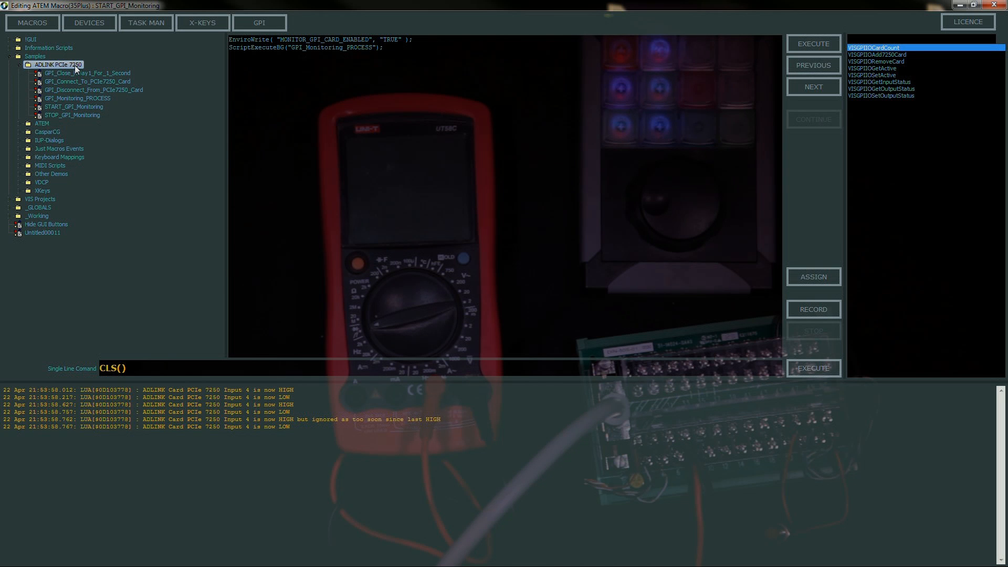
mouse_move(69, 93)
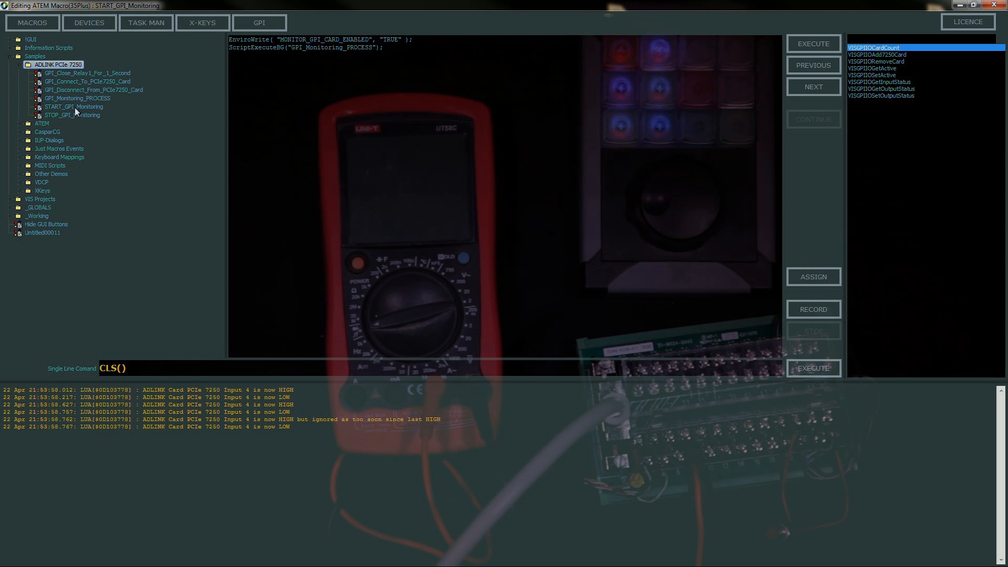
click(72, 116)
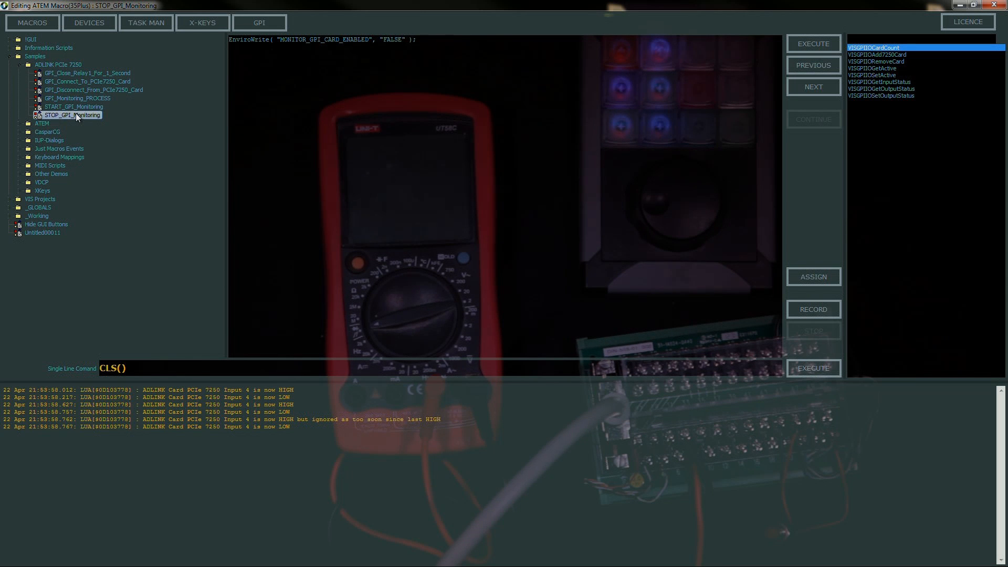
click(74, 106)
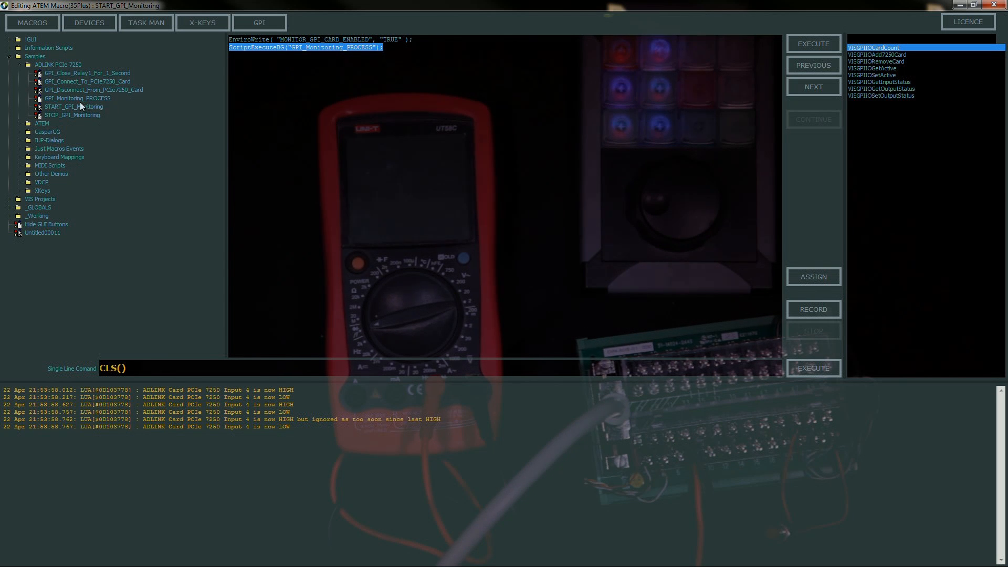
click(77, 97)
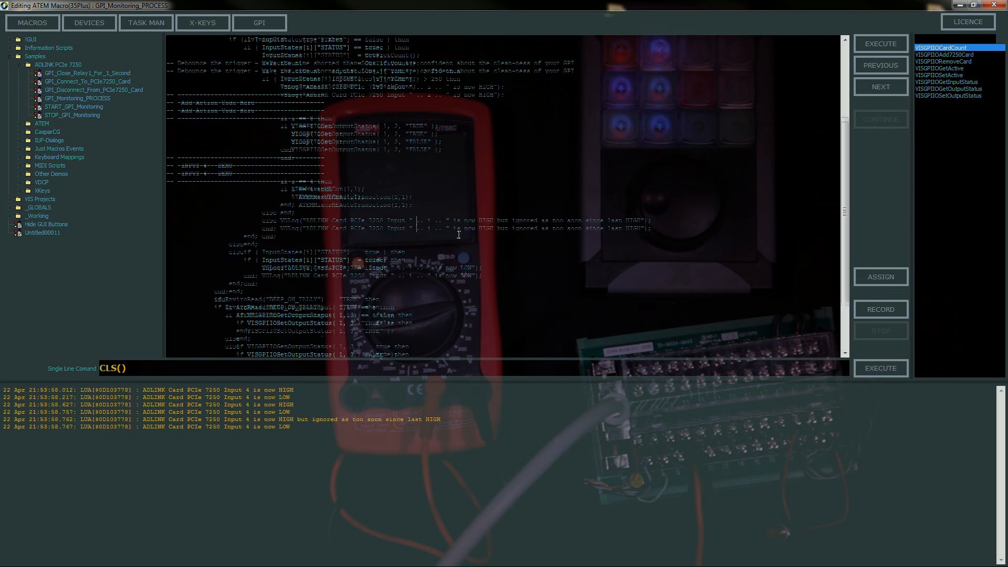
scroll(up, 3)
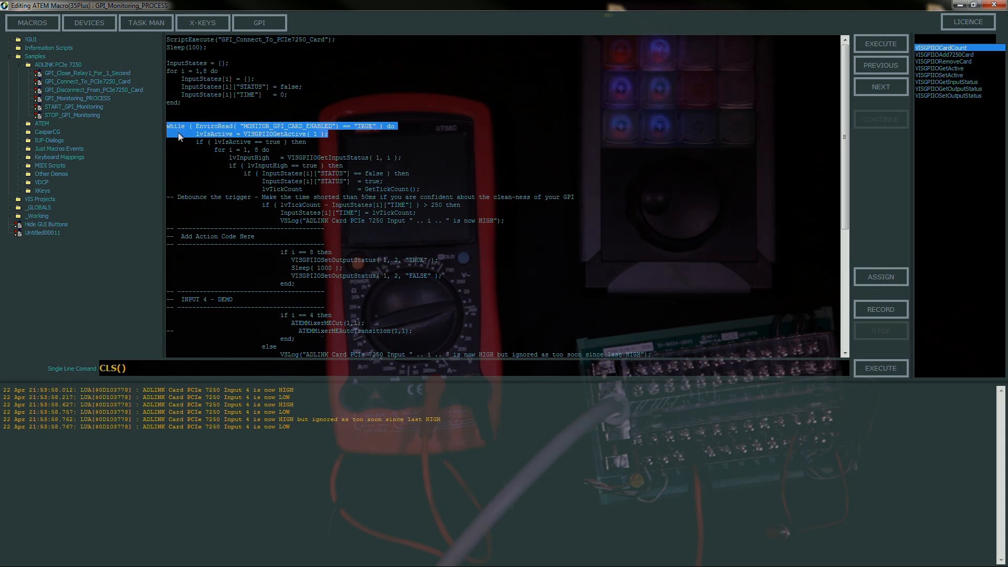
mouse_move(188, 130)
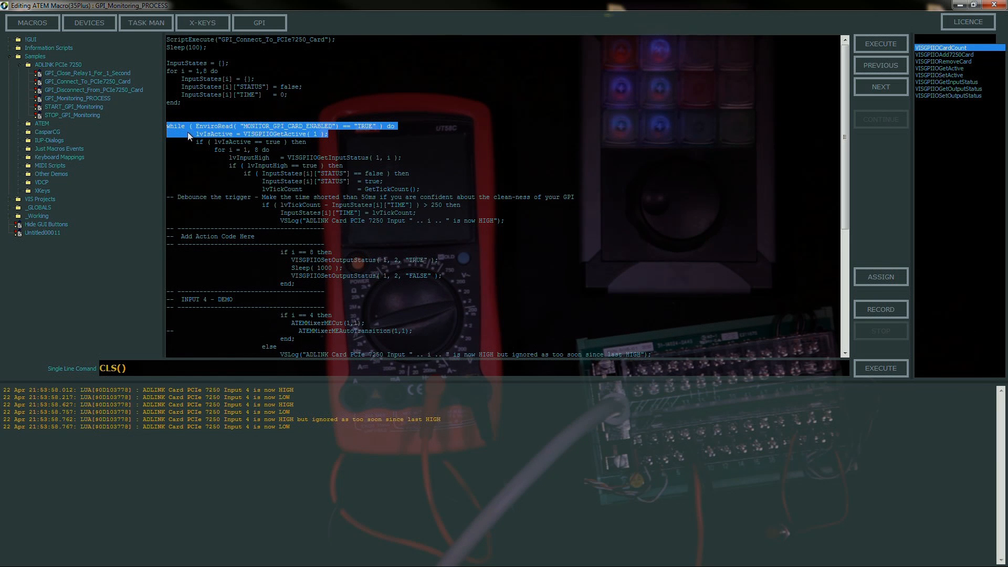
mouse_move(302, 132)
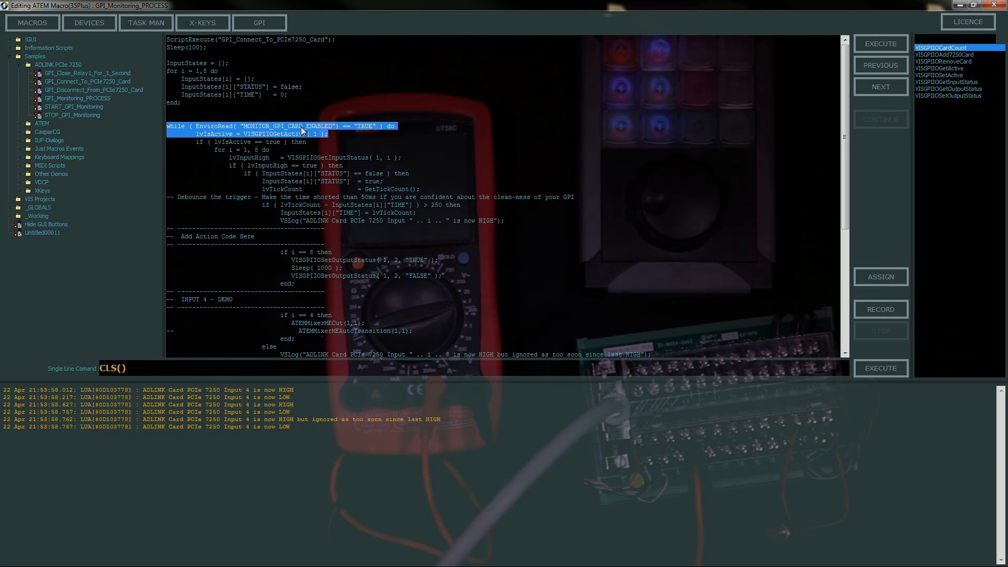
mouse_move(303, 143)
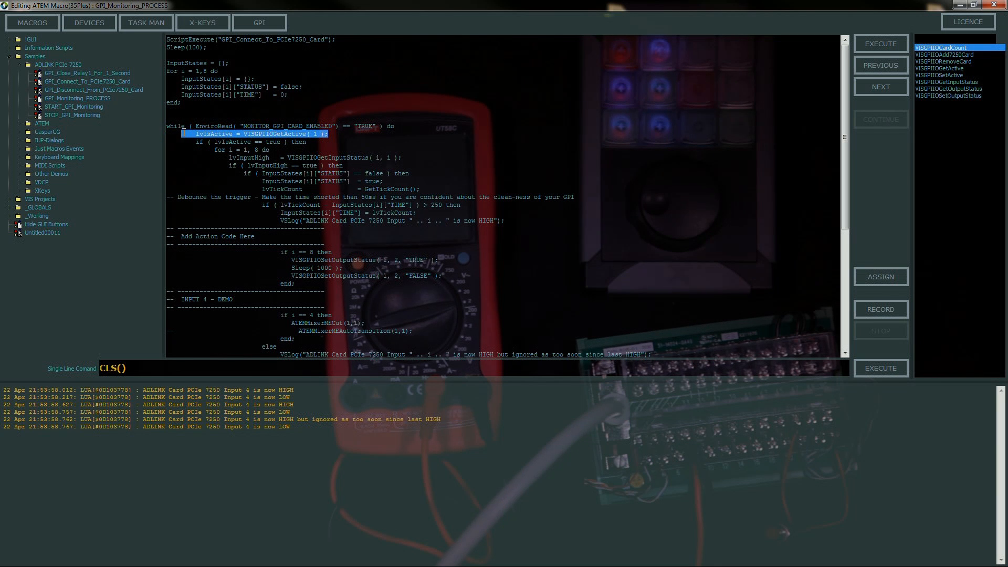
click(309, 142)
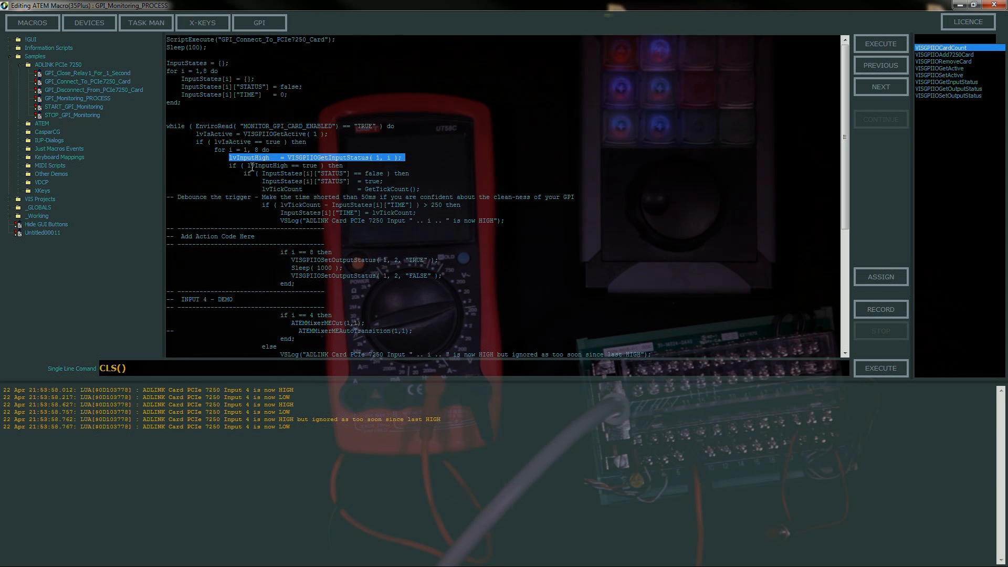
mouse_move(294, 178)
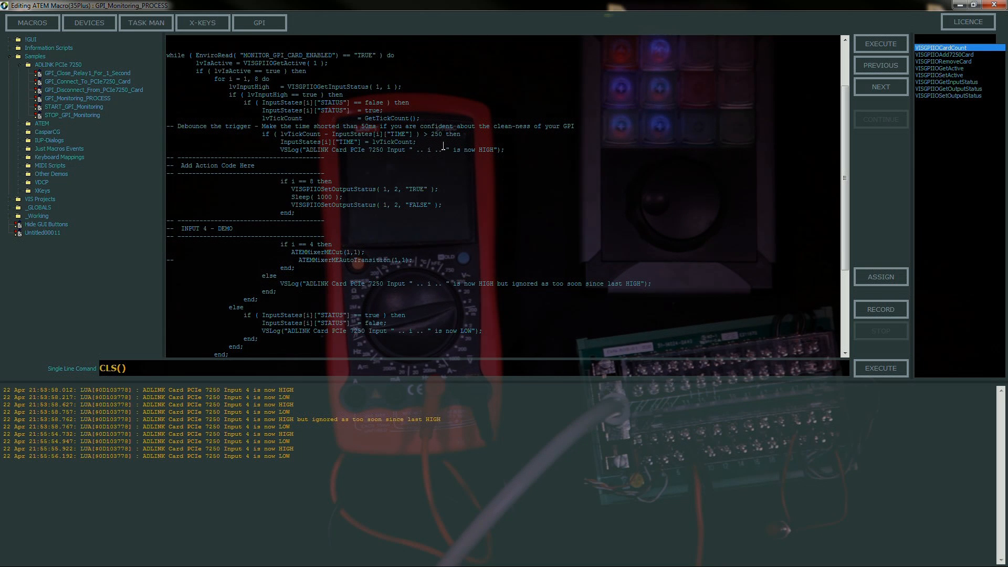
mouse_move(351, 165)
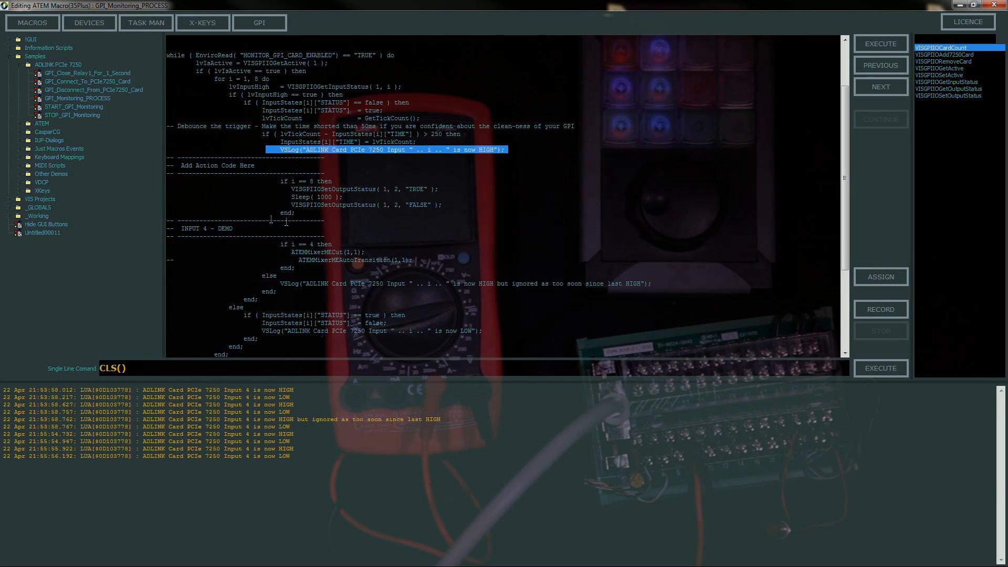
click(302, 181)
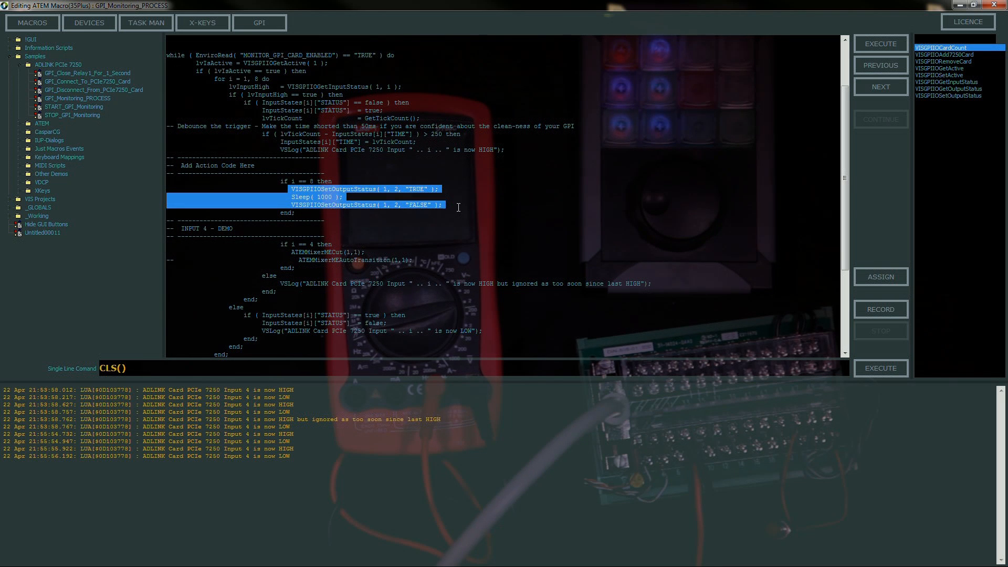
mouse_move(321, 205)
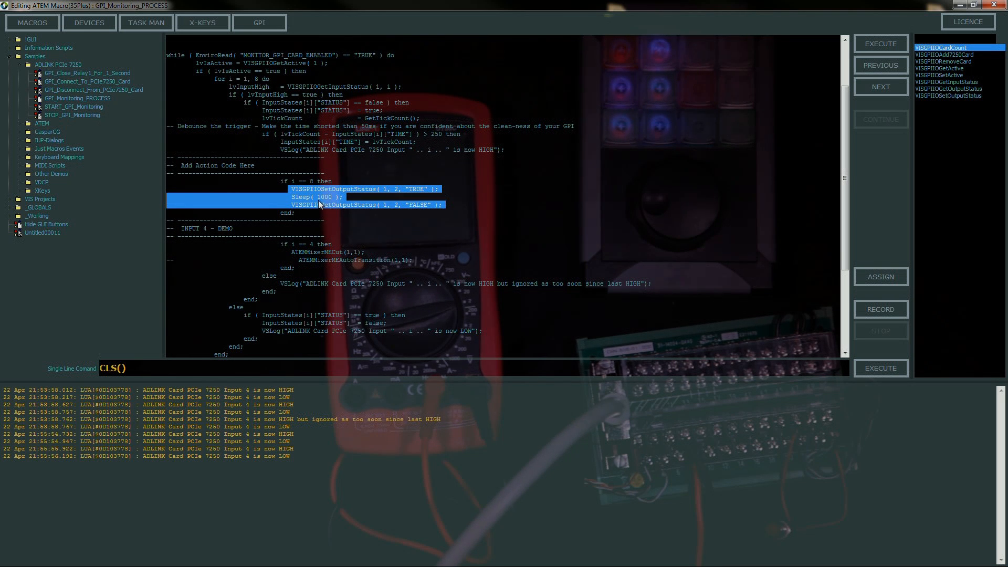
mouse_move(362, 211)
text(-- )
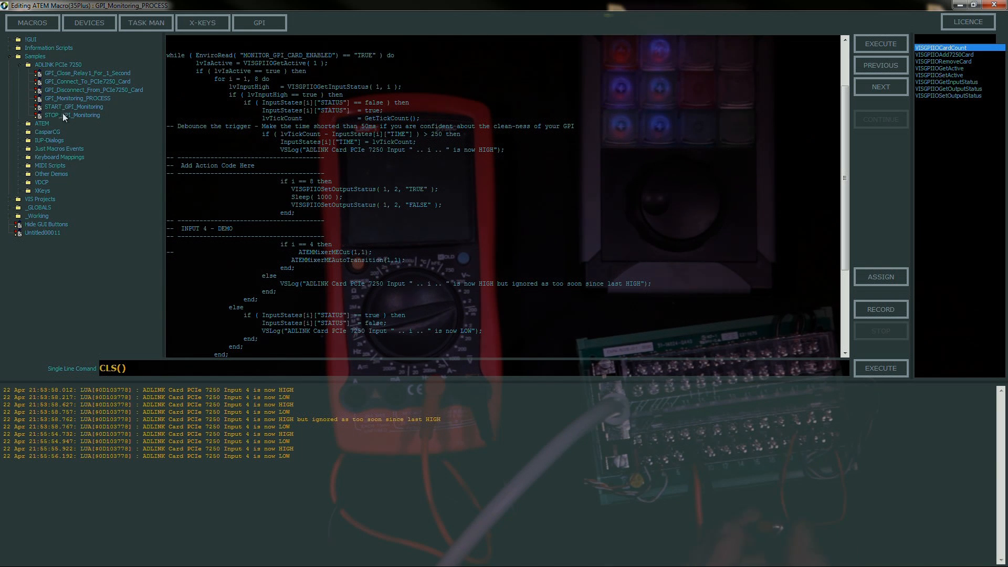
Step: Load the START_GPI_Monitoring script from the Samples tree
click(72, 115)
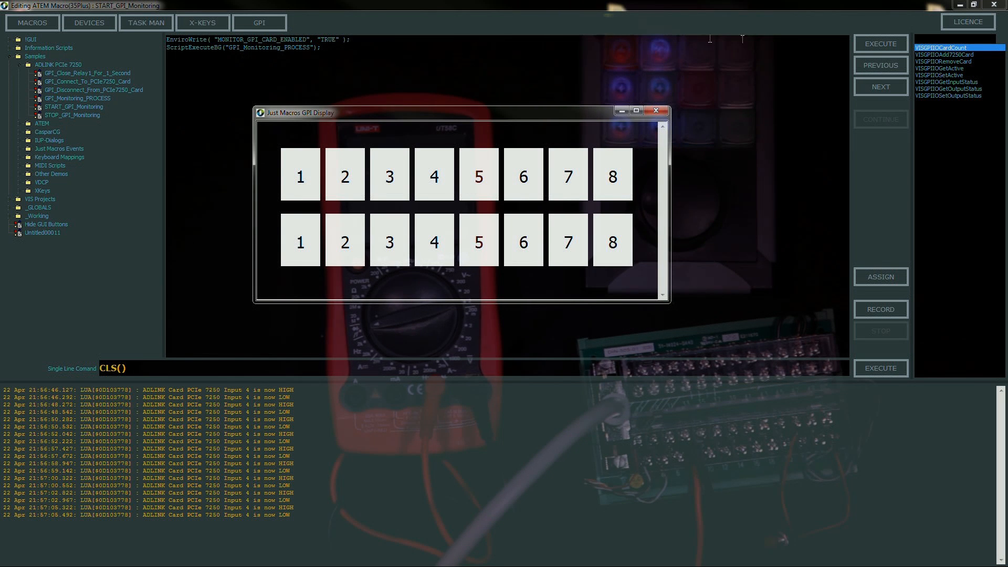
mouse_move(576, 21)
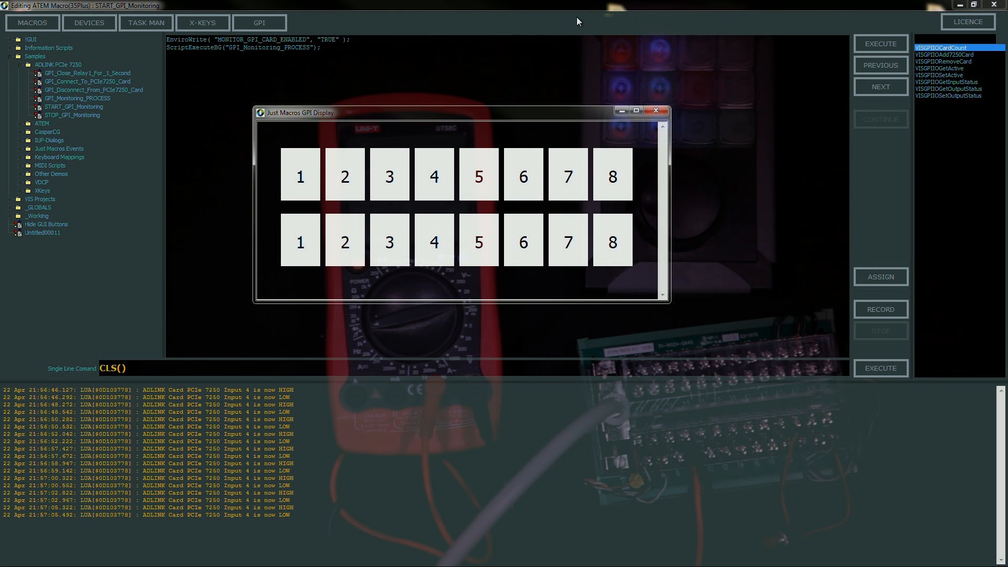
mouse_move(411, 102)
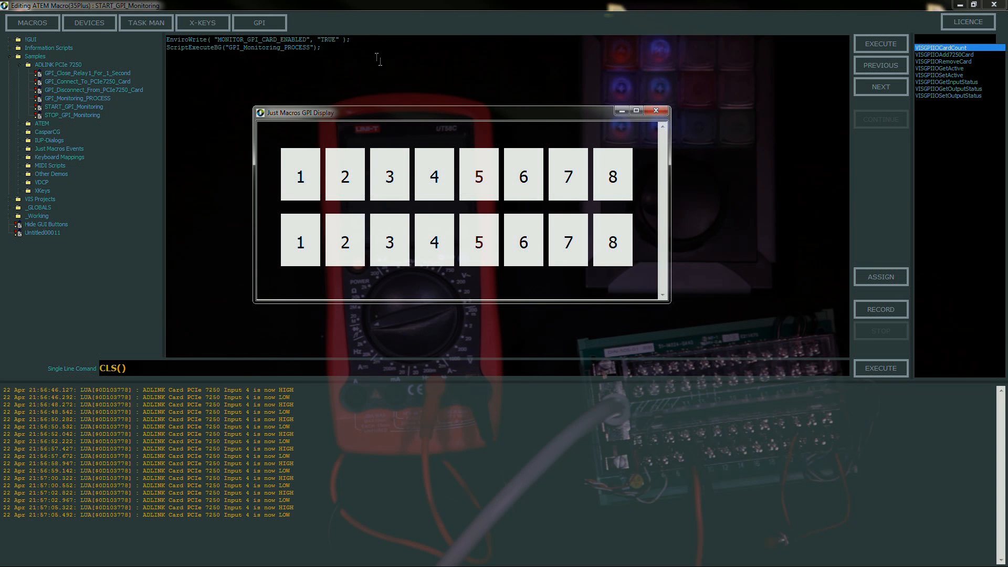
mouse_move(623, 33)
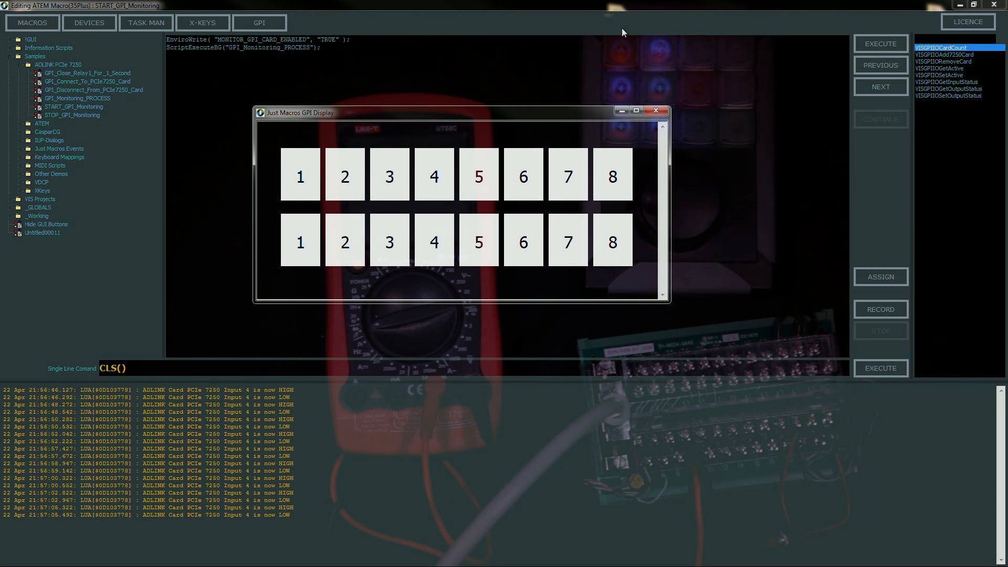
mouse_move(173, 120)
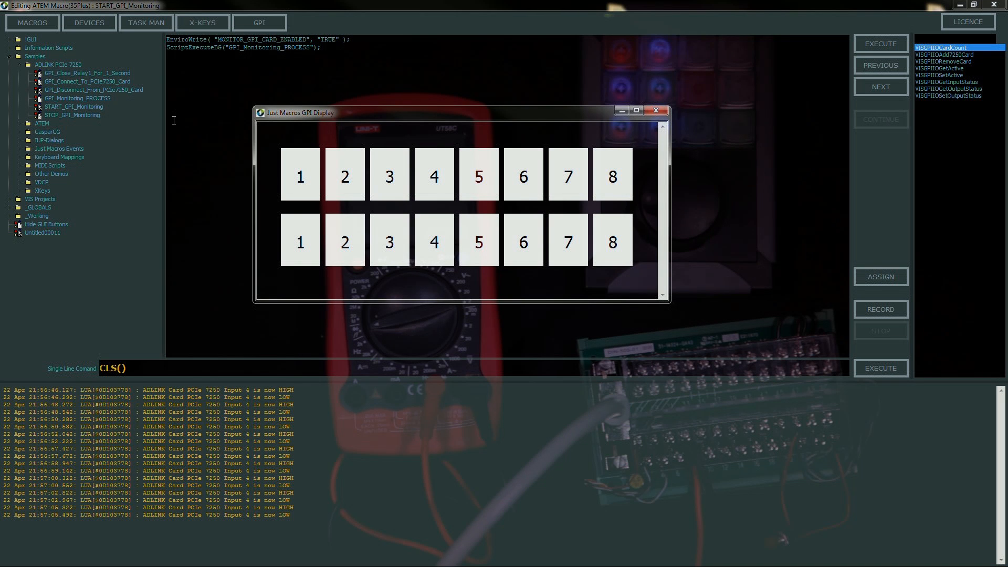
mouse_move(28, 47)
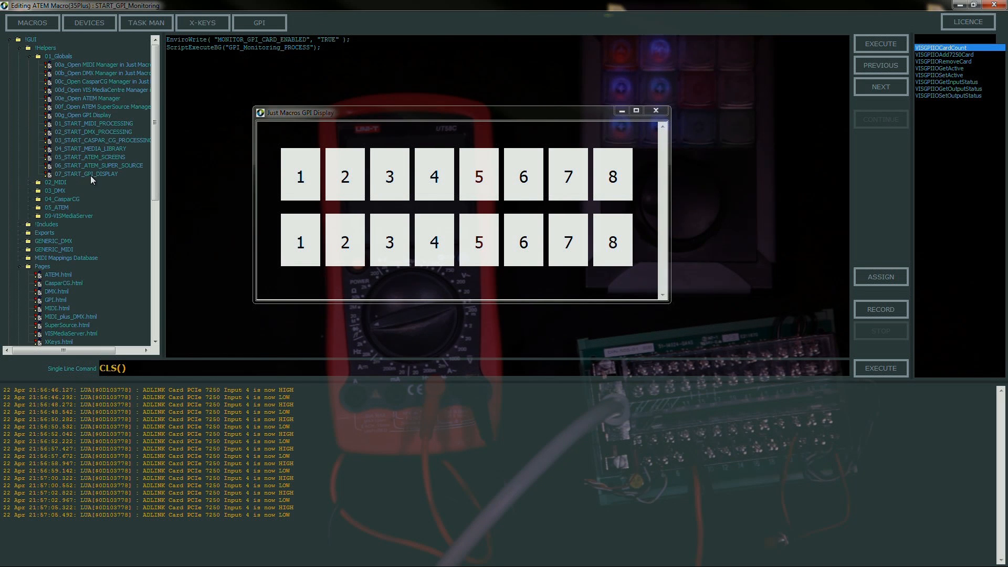
Step: Review the GPI button setup lines in 07_START_GPI_DISPLAY and pick the button-enable line
click(85, 173)
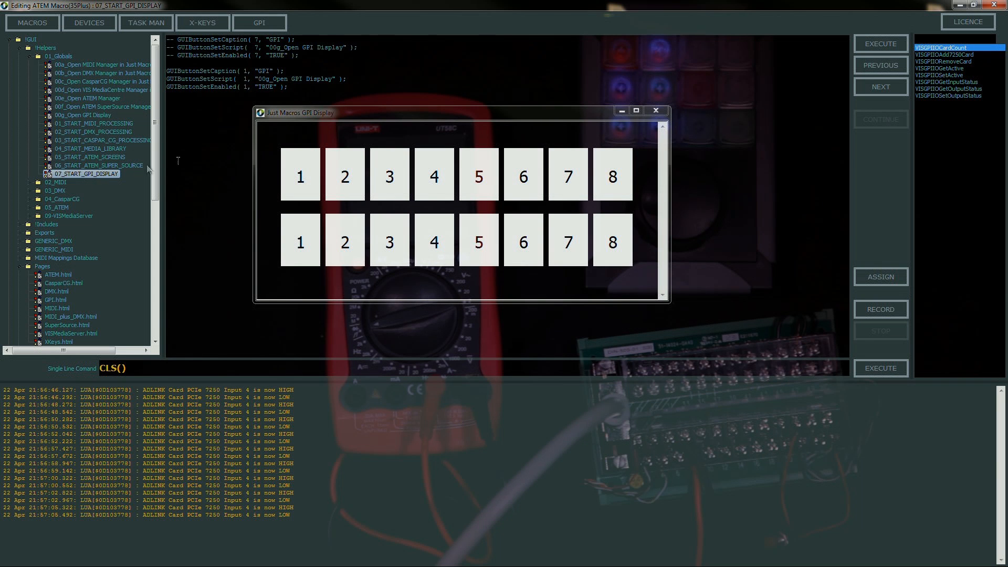
click(655, 110)
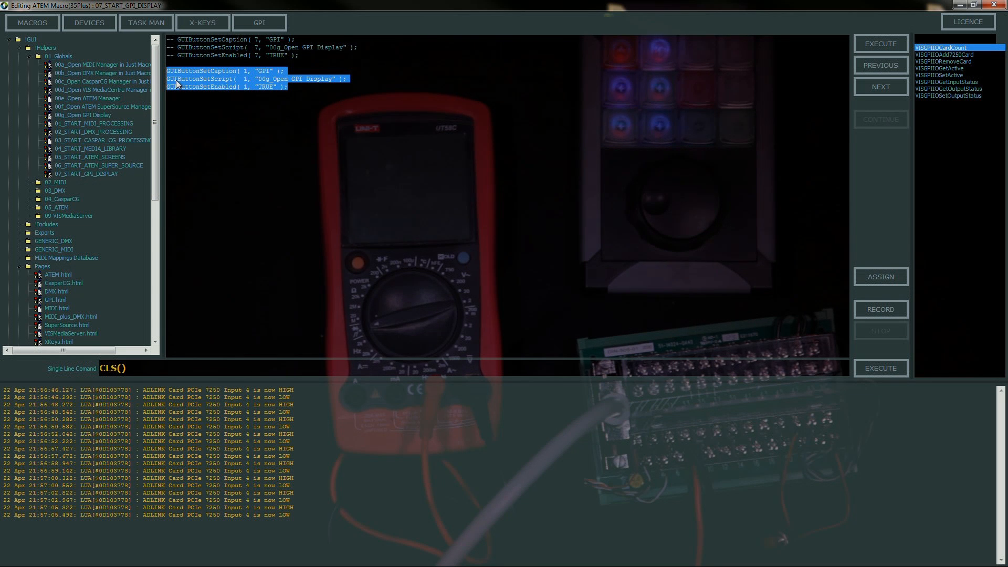
mouse_move(277, 82)
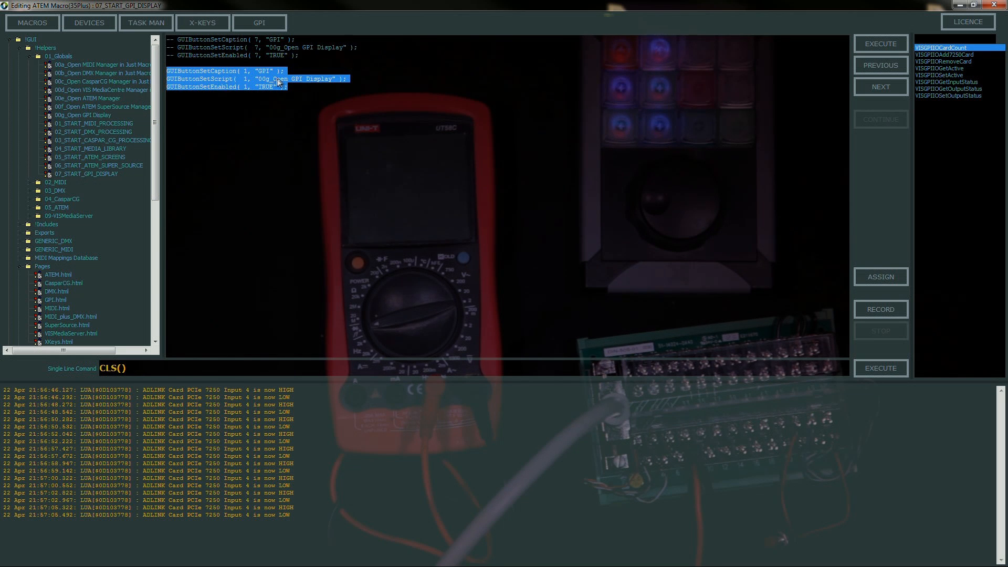
mouse_move(300, 85)
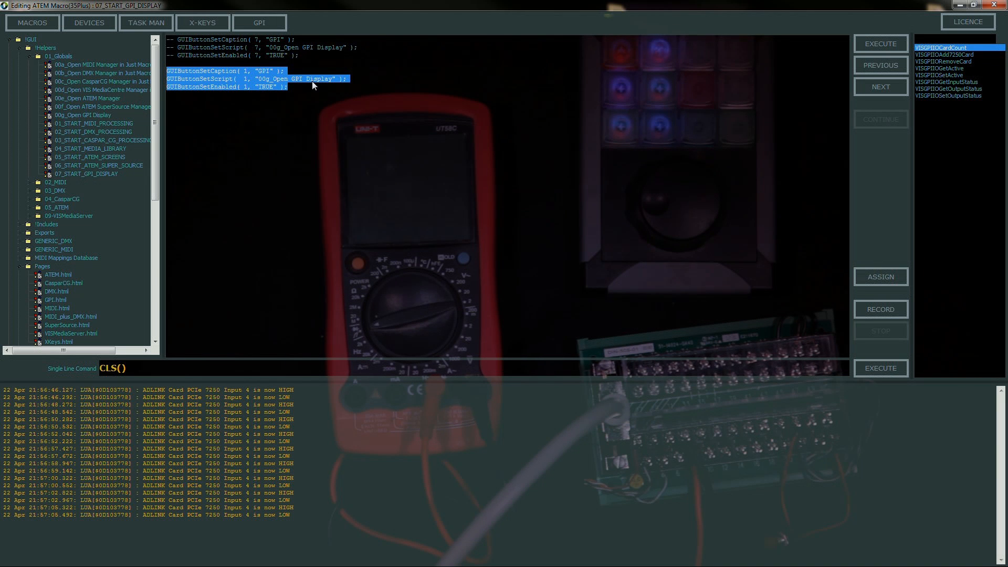
mouse_move(269, 94)
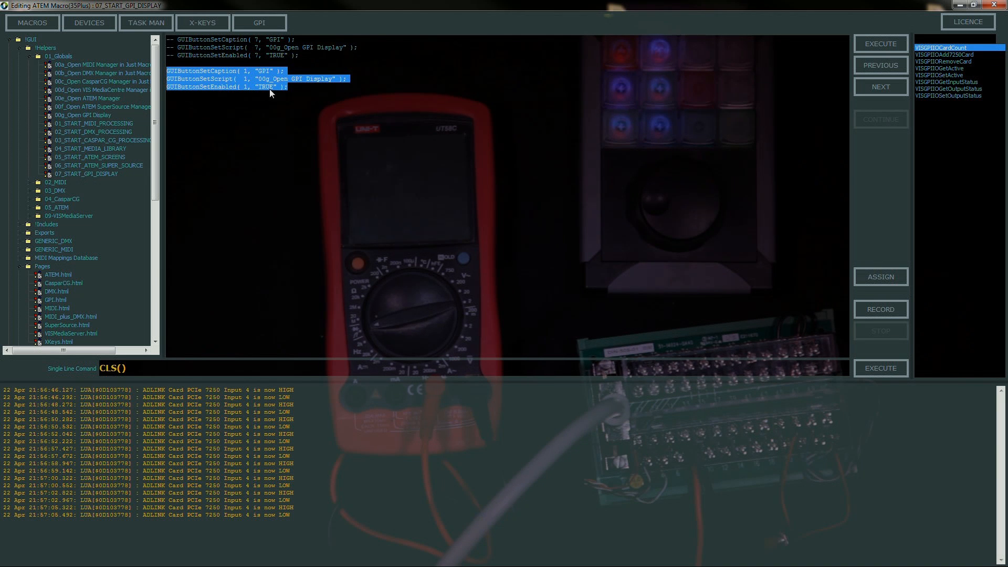
click(349, 67)
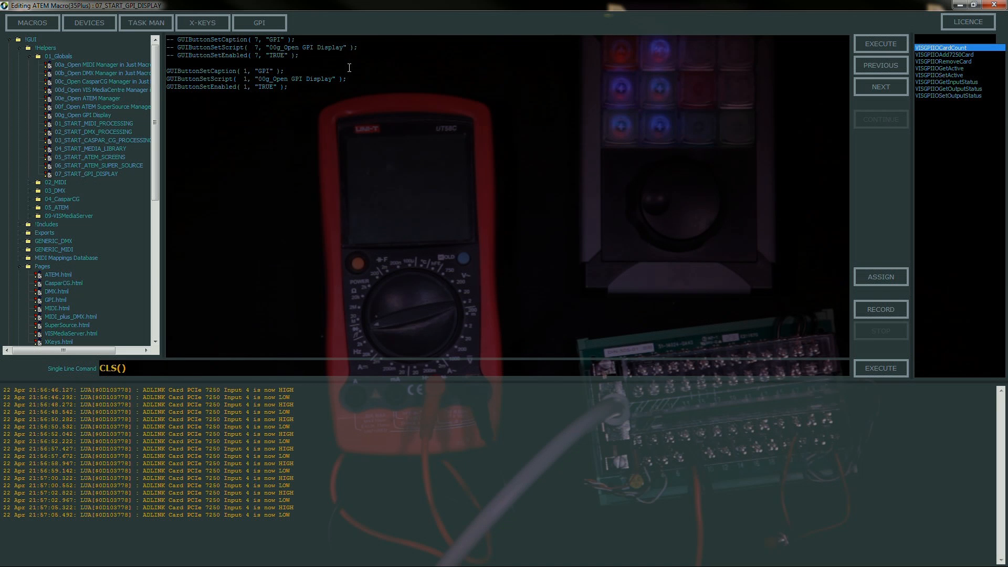
triple_click(225, 87)
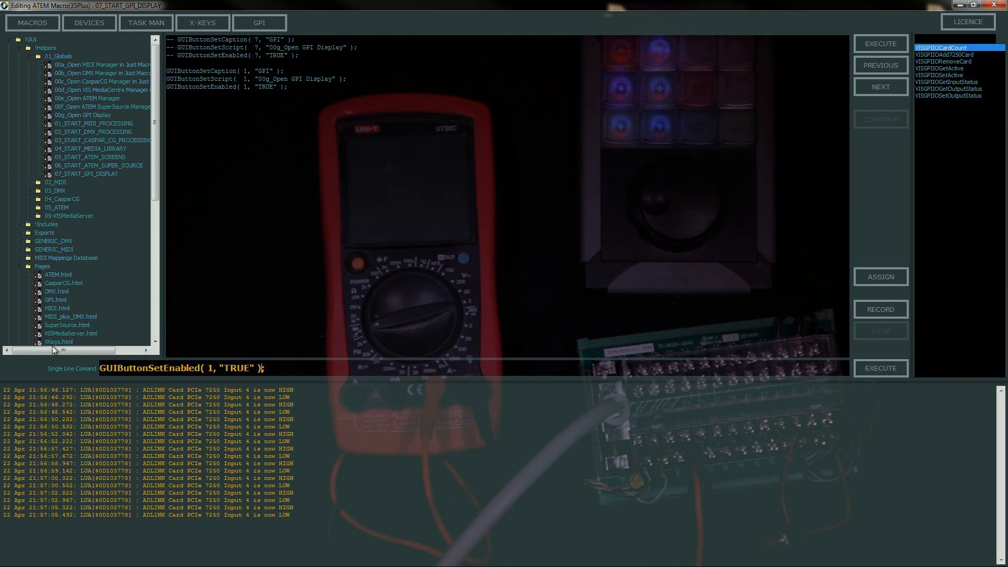
Step: Run GUIButtonSetEnabled(1,...) with FALSE to hide the GPI button, then TRUE to restore it
text(FA)
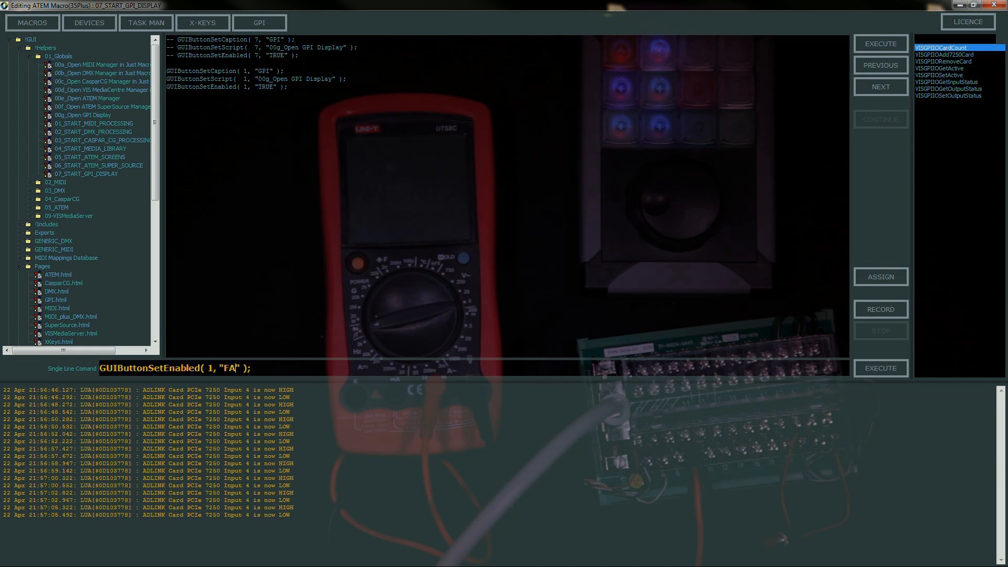
text(LSE)
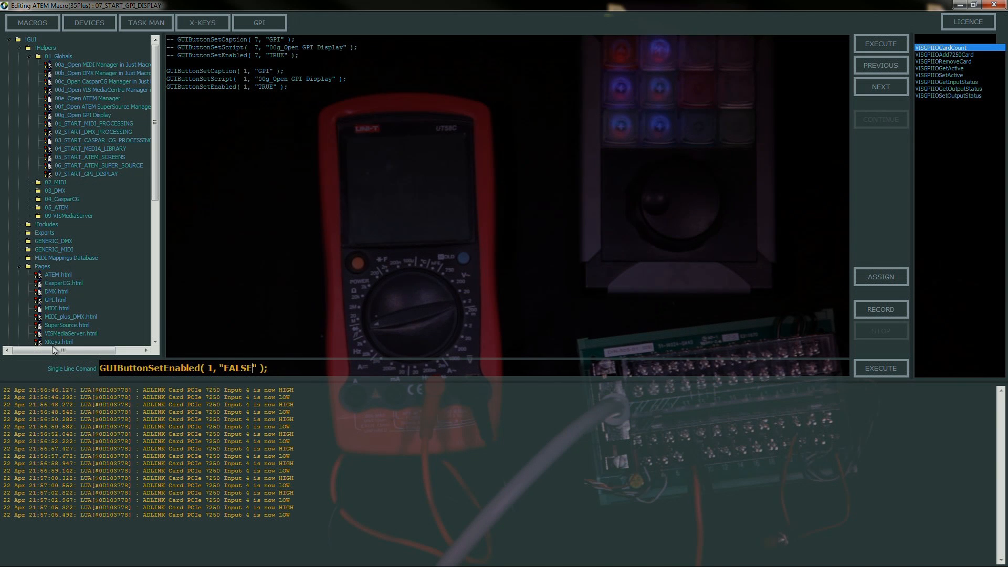
double_click(238, 368)
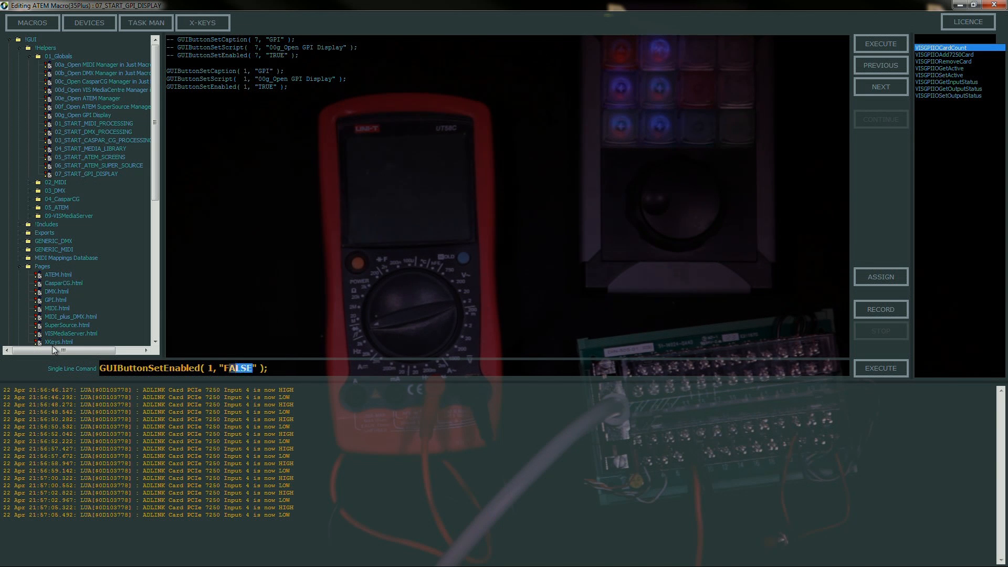
text(TRUE)
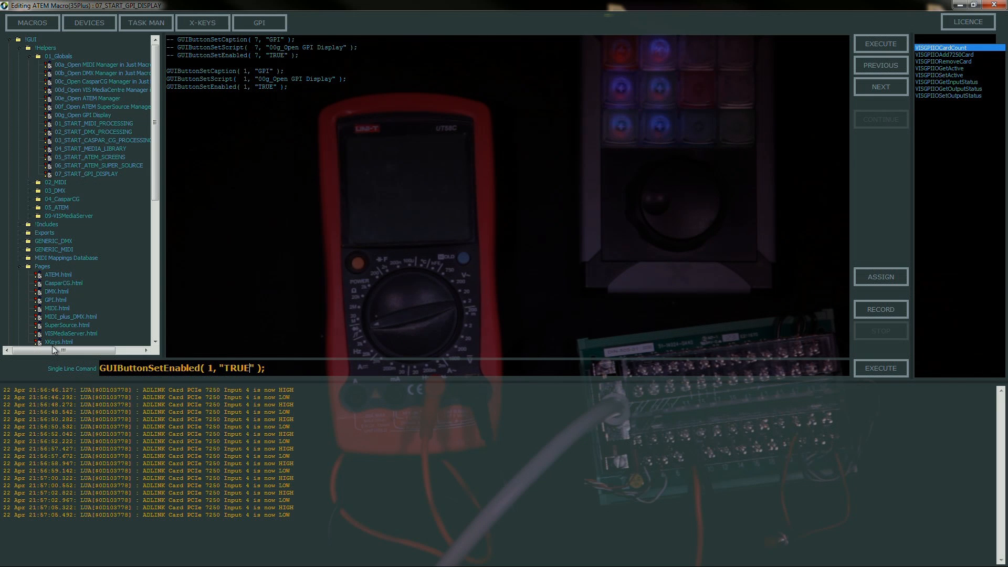
mouse_move(812, 22)
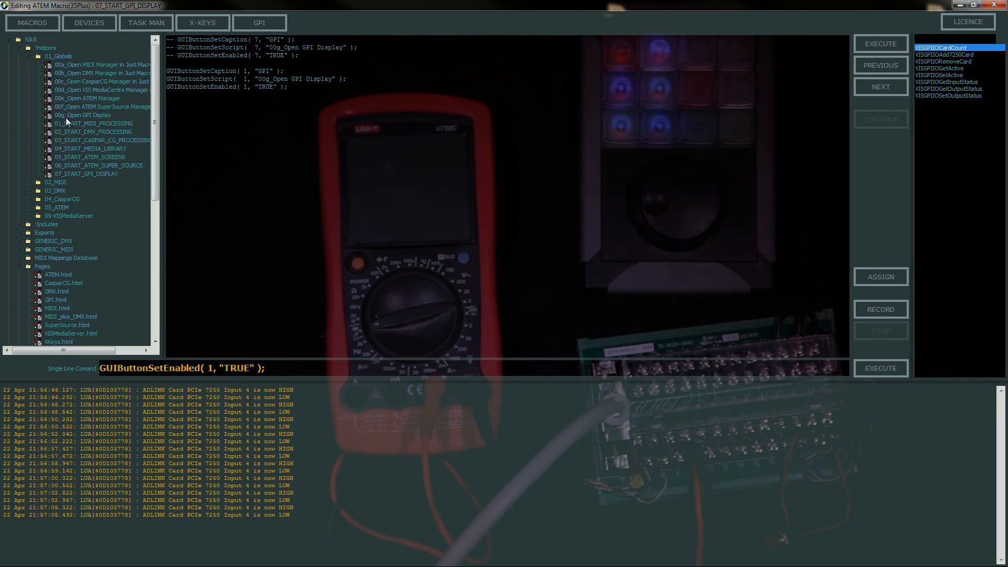
Step: Review 00g_Open GPI Display's BrowserWindowNavigate lines pointing at GPI.html, then collapse 01_Globals
click(84, 114)
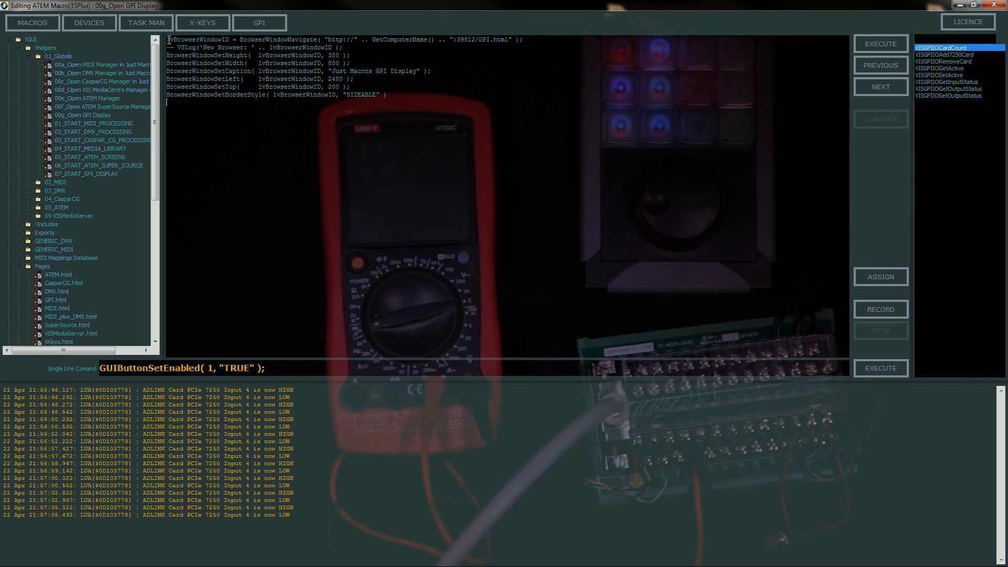
double_click(251, 39)
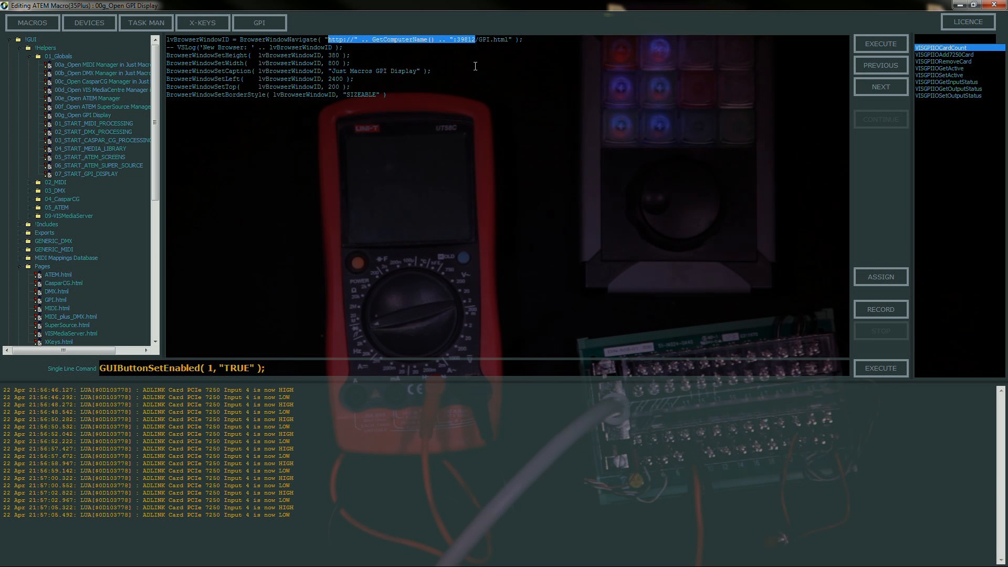
mouse_move(468, 104)
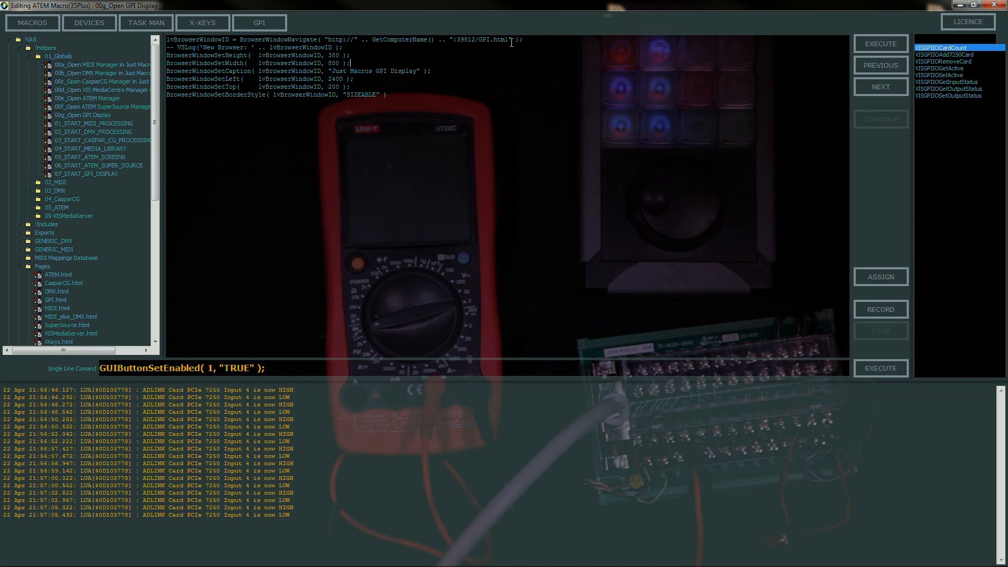
drag(351, 63, 388, 96)
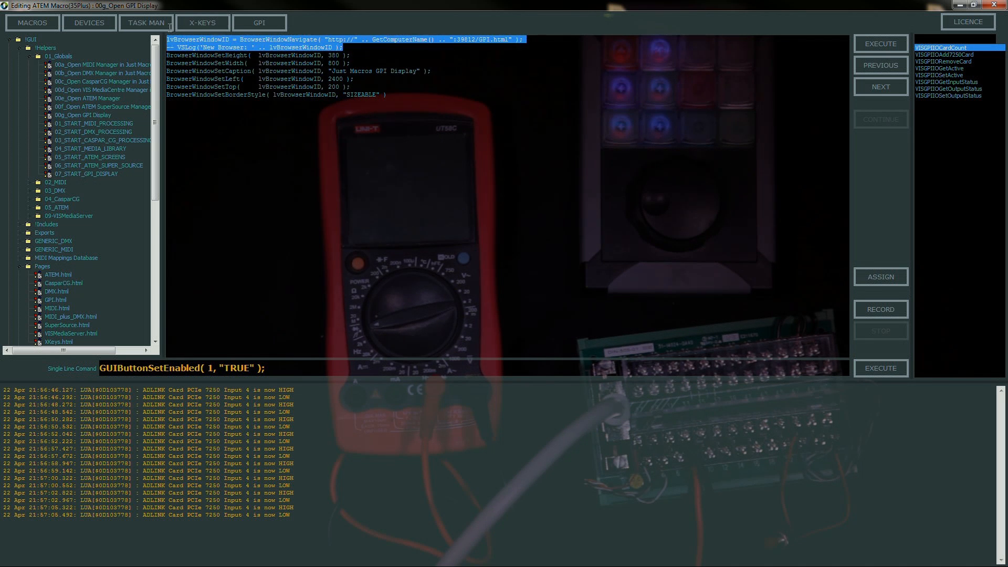
click(522, 38)
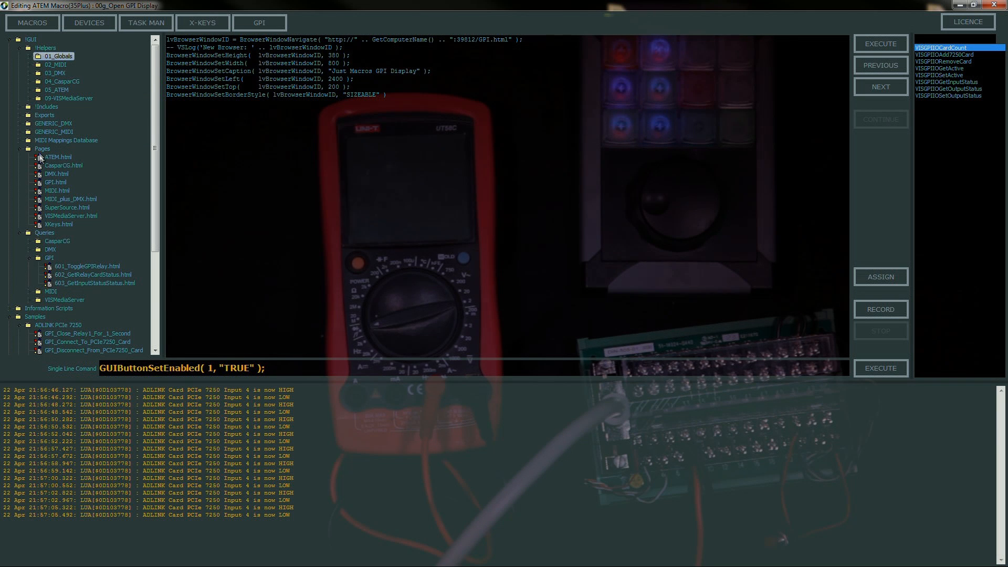
Step: Load the GPI.html page script and highlight its ToggleRelay AJAX function
click(56, 182)
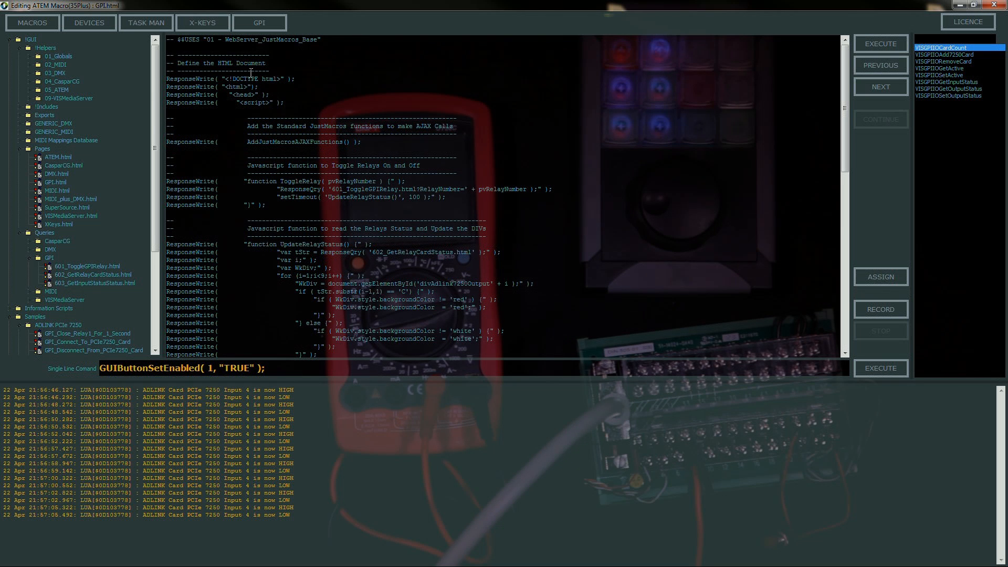
scroll(down, 3)
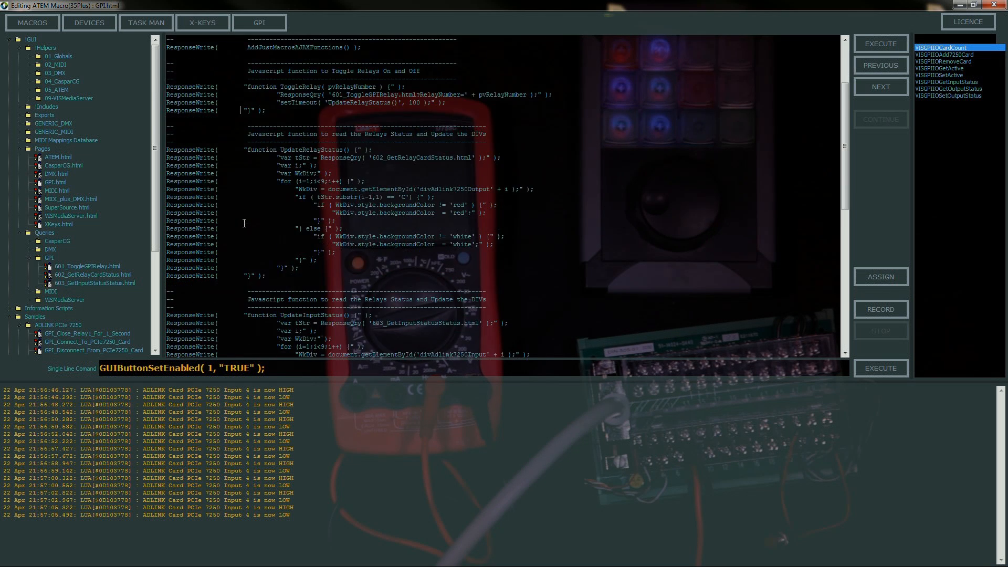
scroll(up, 3)
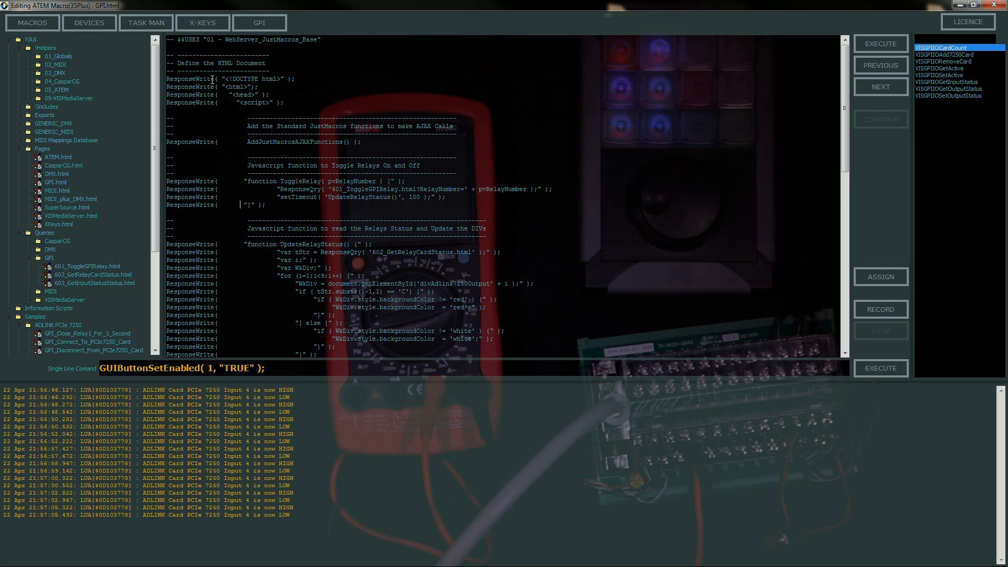
mouse_move(200, 99)
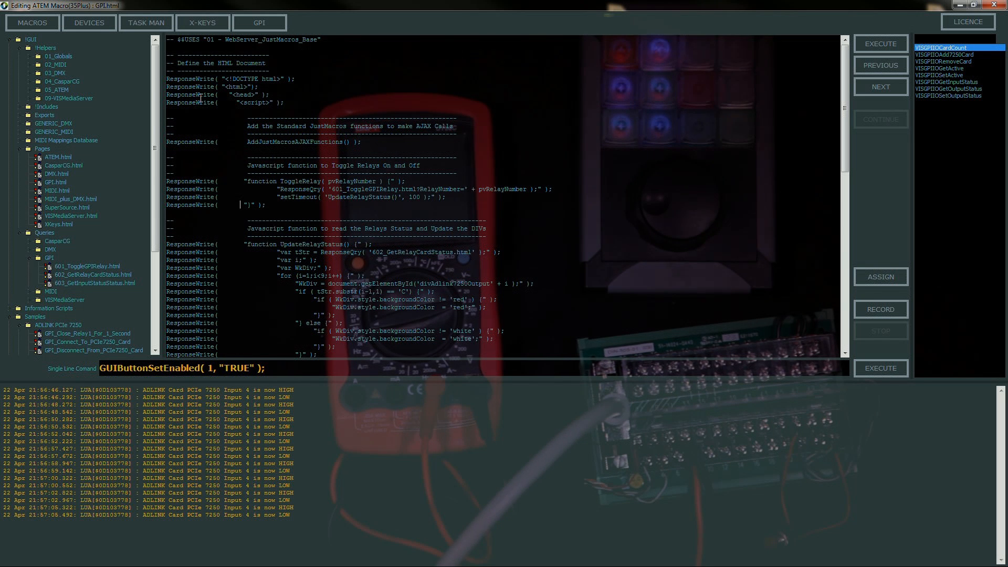
mouse_move(230, 172)
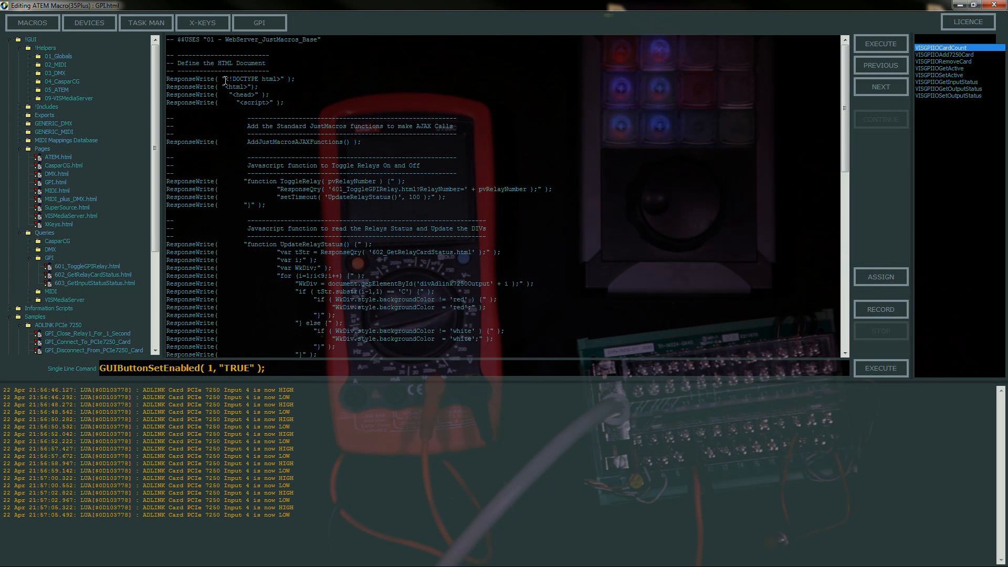
double_click(253, 79)
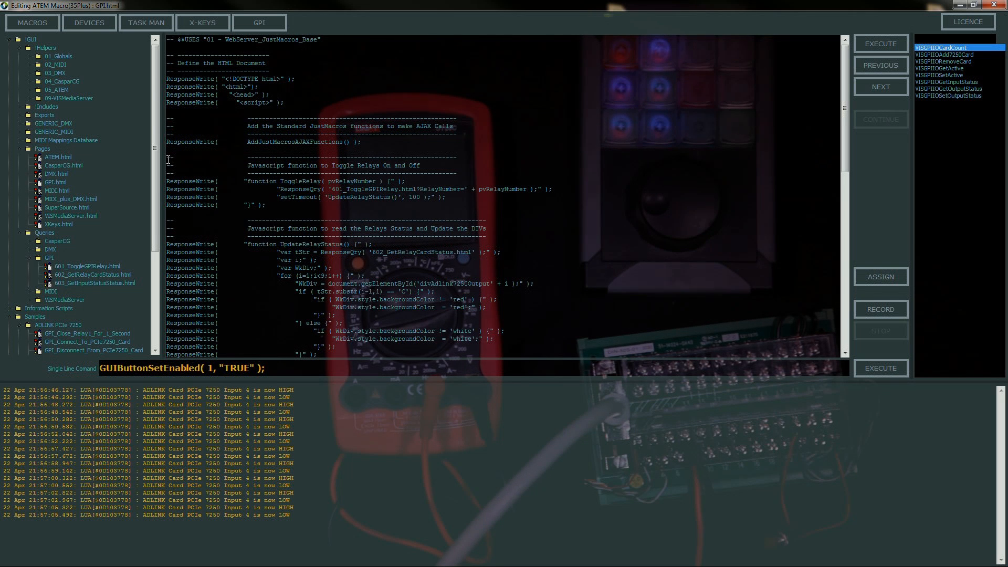
drag(168, 158, 445, 206)
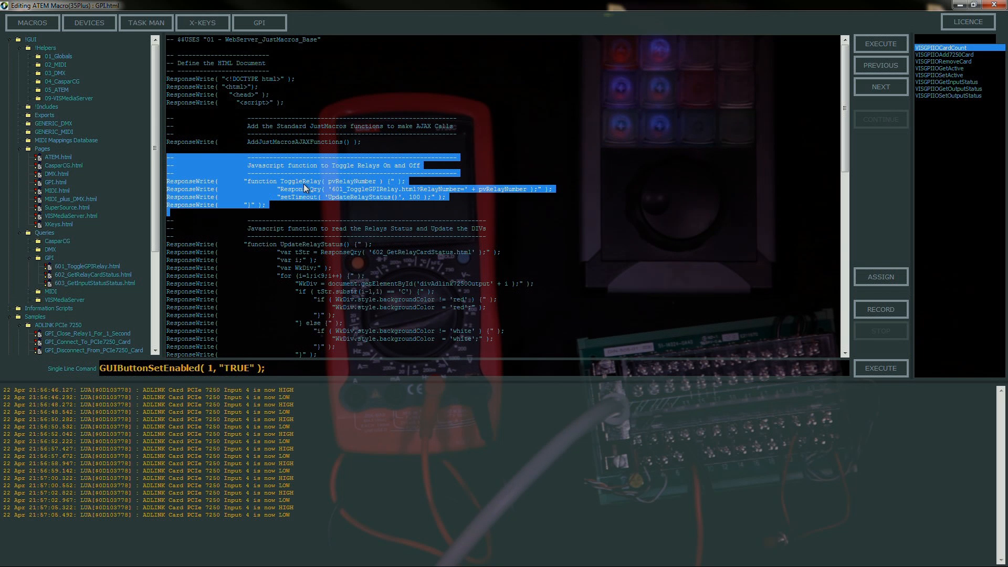
click(306, 206)
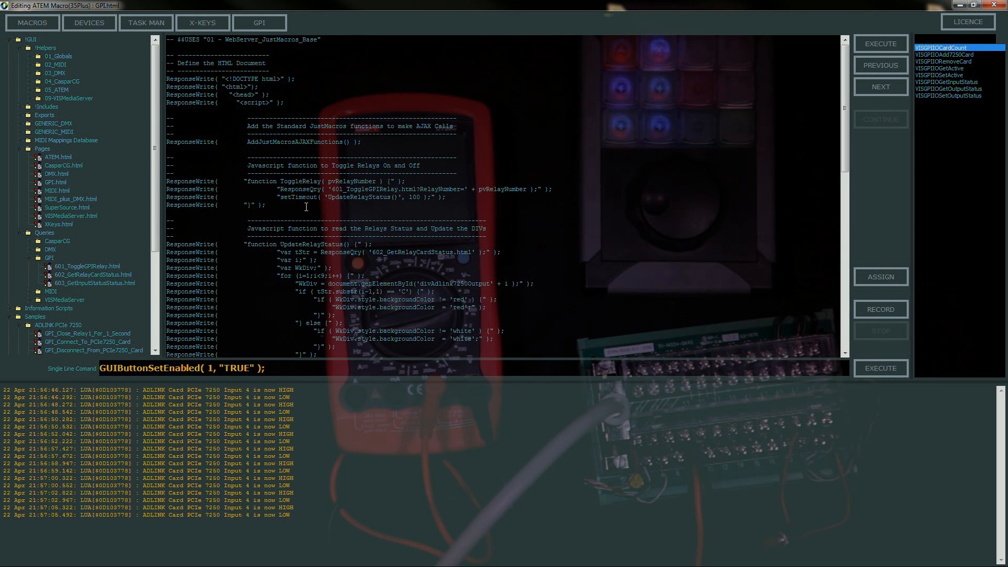
Step: Scroll through the status-update code to the loops drawing eight input and eight relay output boxes
scroll(down, 3)
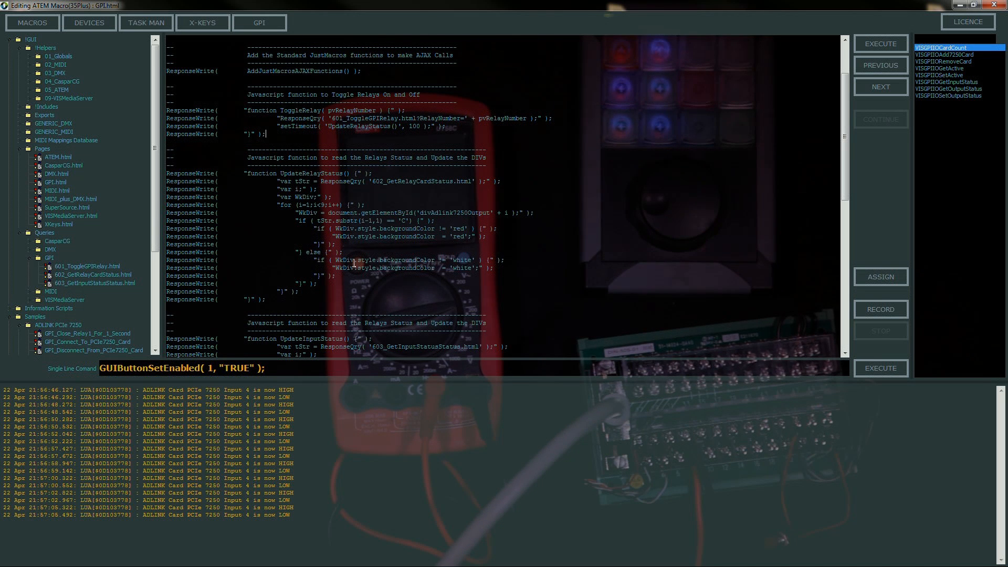
scroll(down, 3)
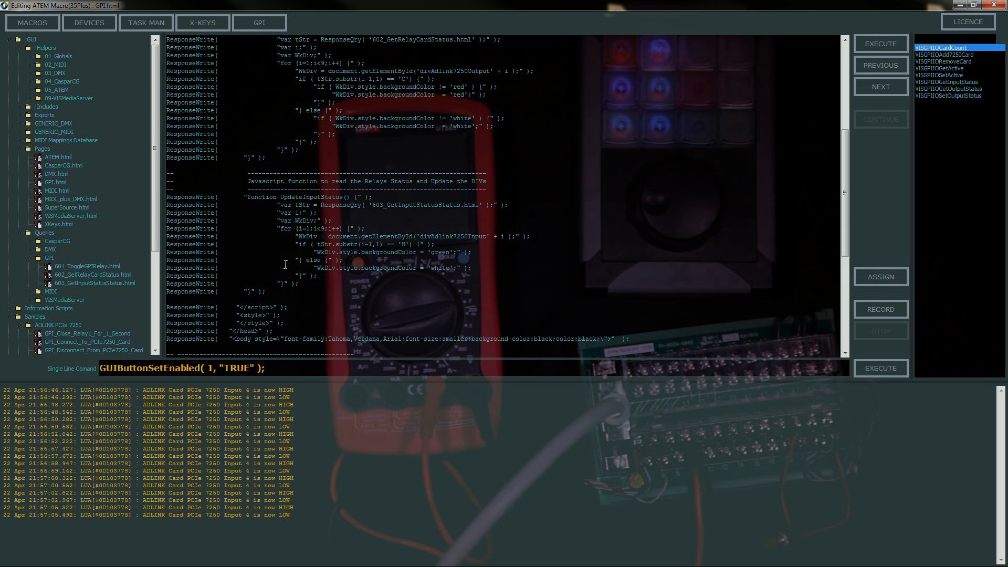
mouse_move(340, 239)
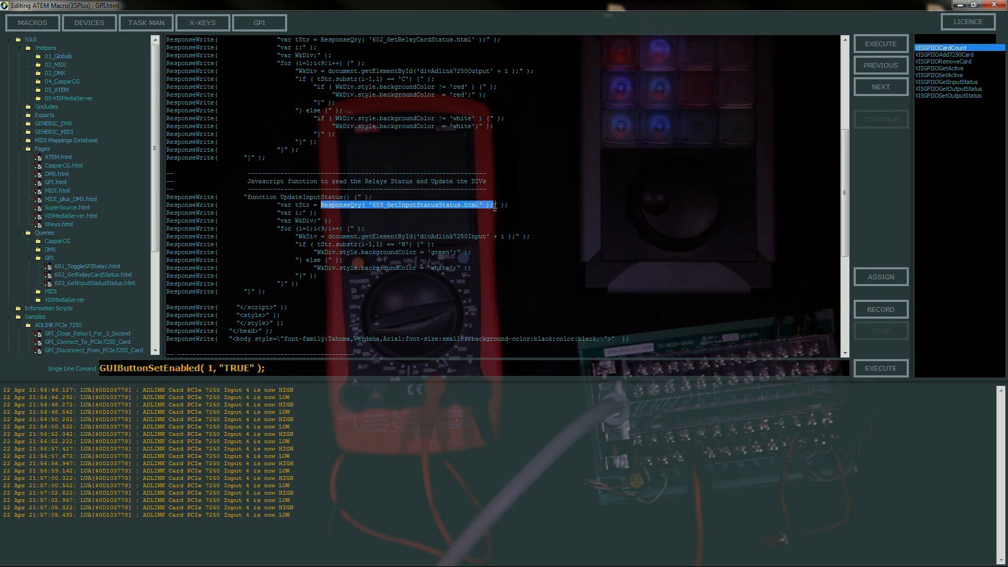
scroll(down, 3)
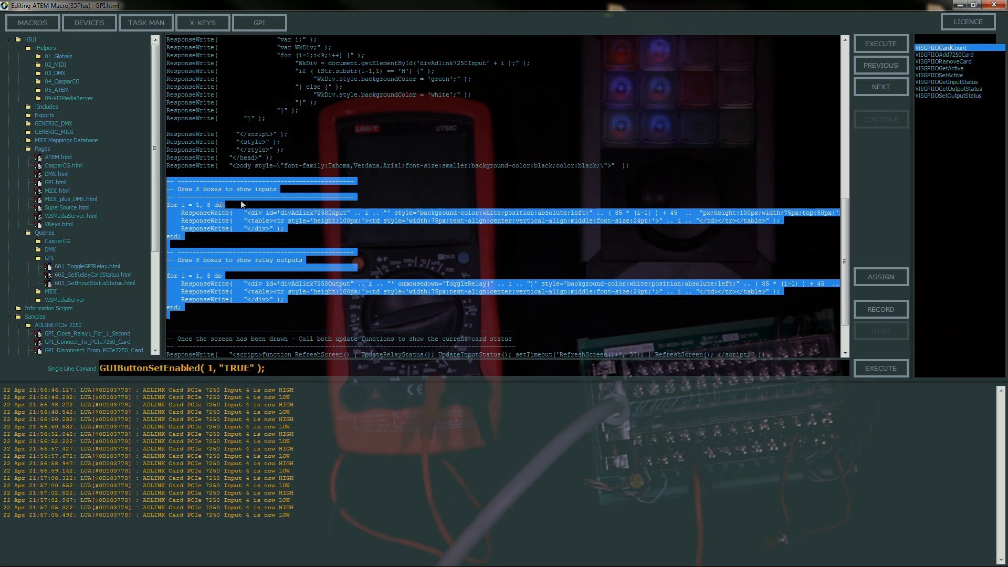
mouse_move(272, 305)
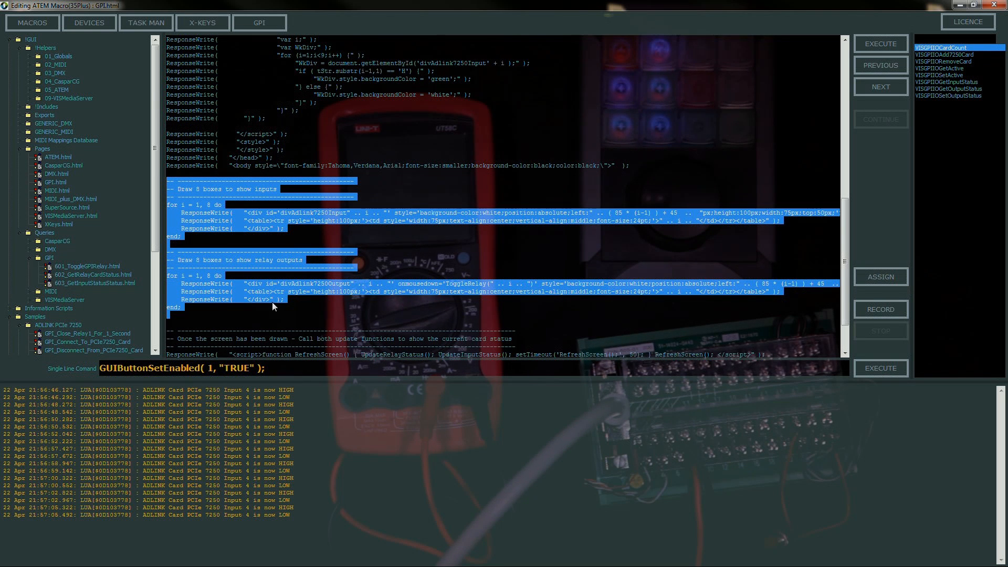
scroll(down, 3)
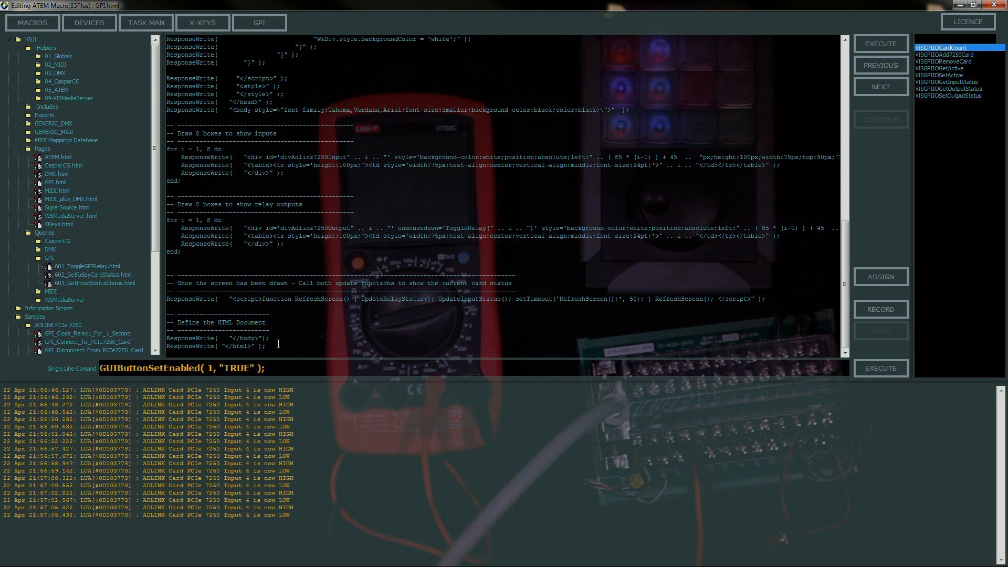
scroll(up, 3)
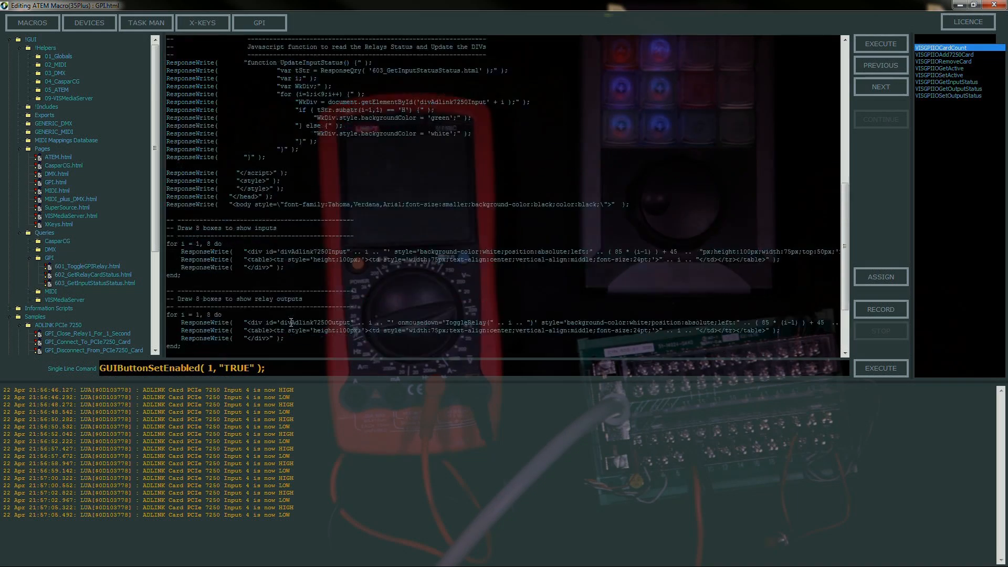